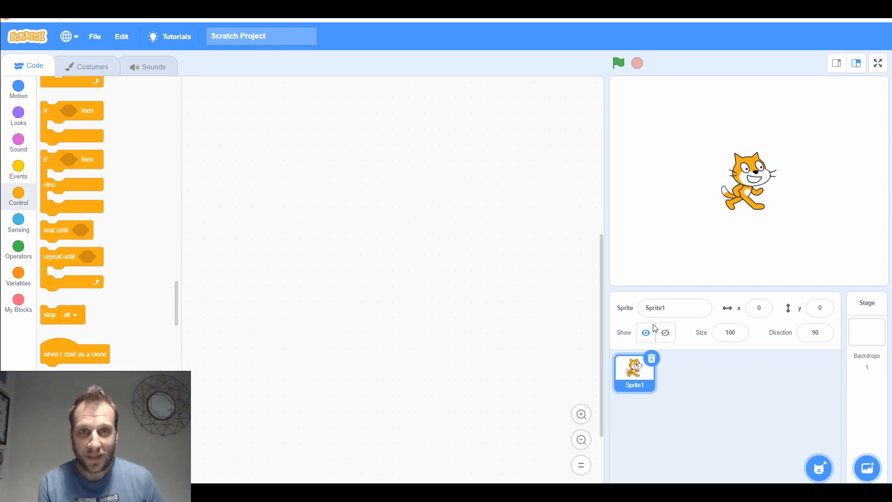
mouse_move(624, 287)
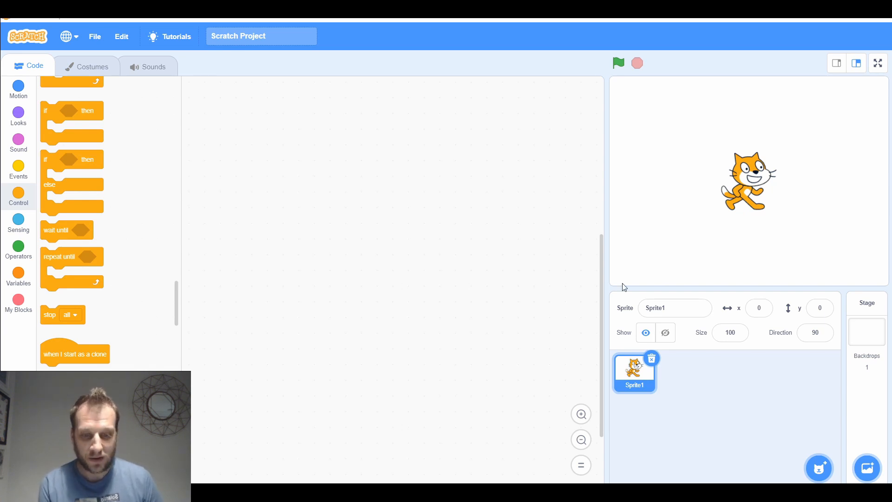
mouse_move(611, 379)
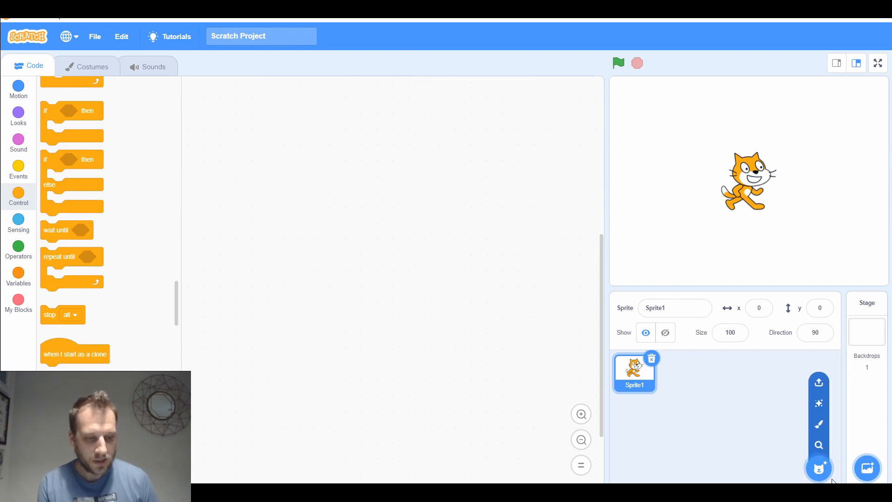
mouse_move(819, 468)
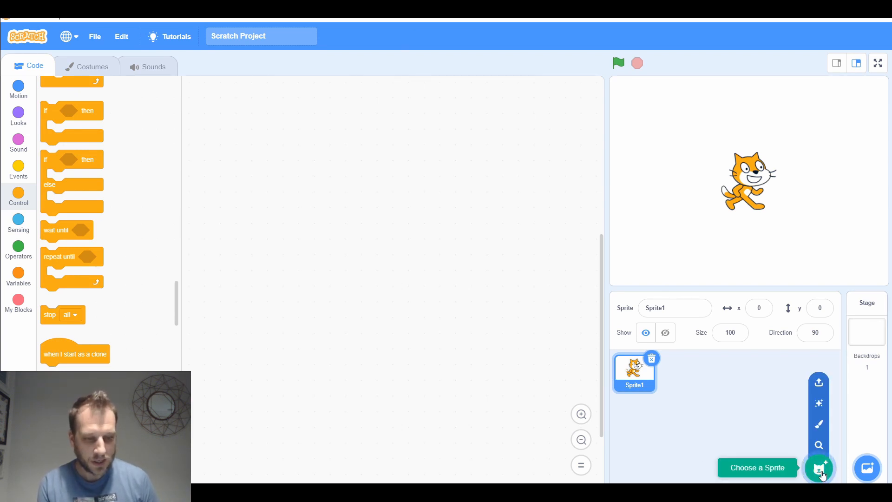
Step: Add the Ball sprite from the library and delete the default cat Sprite1
click(819, 468)
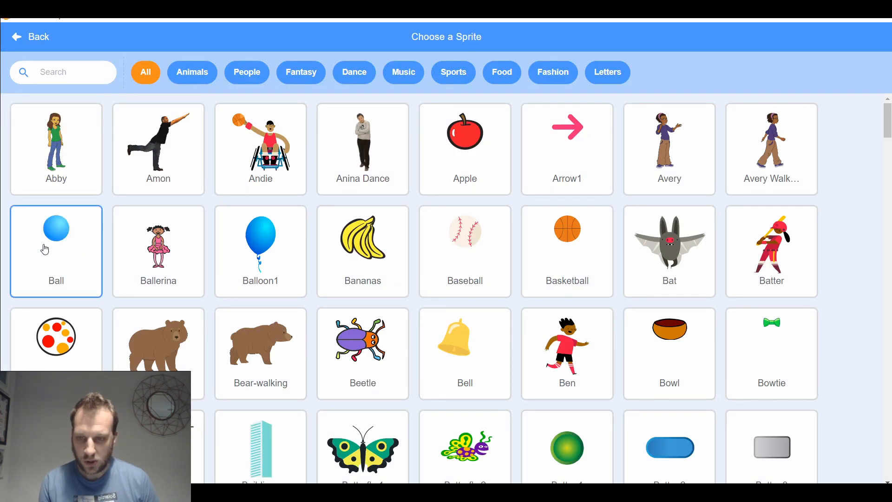
click(56, 239)
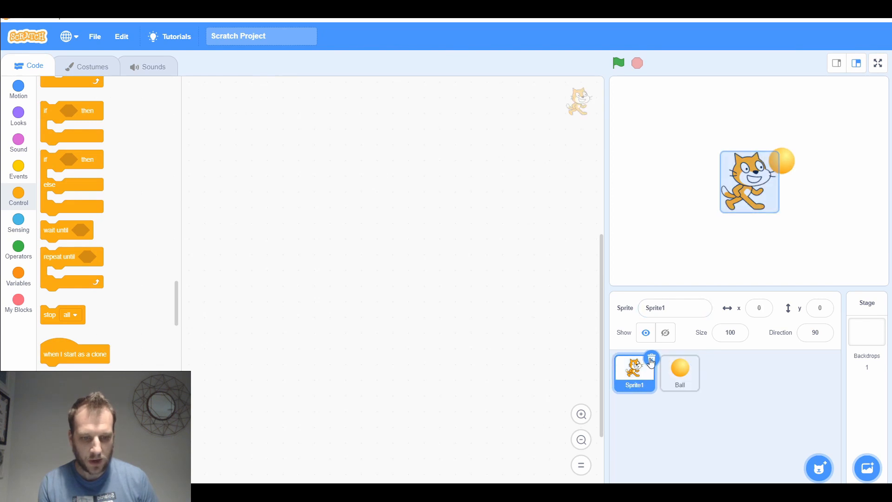
click(680, 373)
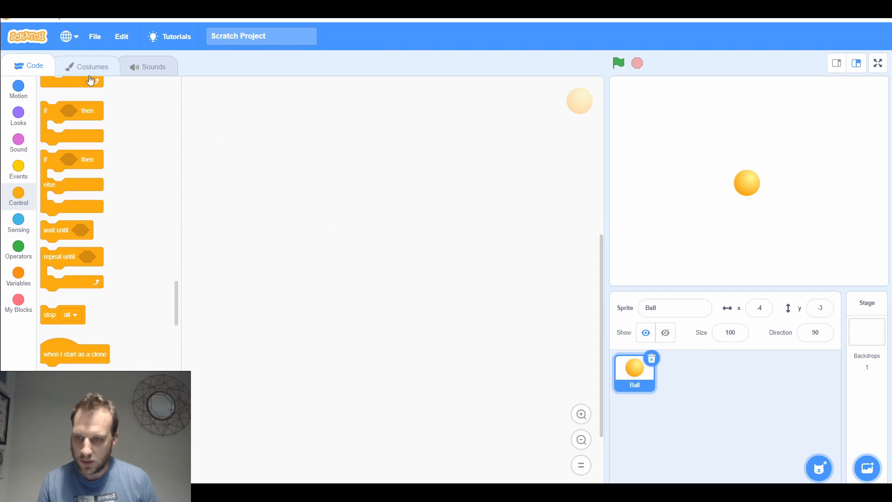
Step: Rename the Ball's costumes ball-a to Orange and ball-d to Green
click(86, 66)
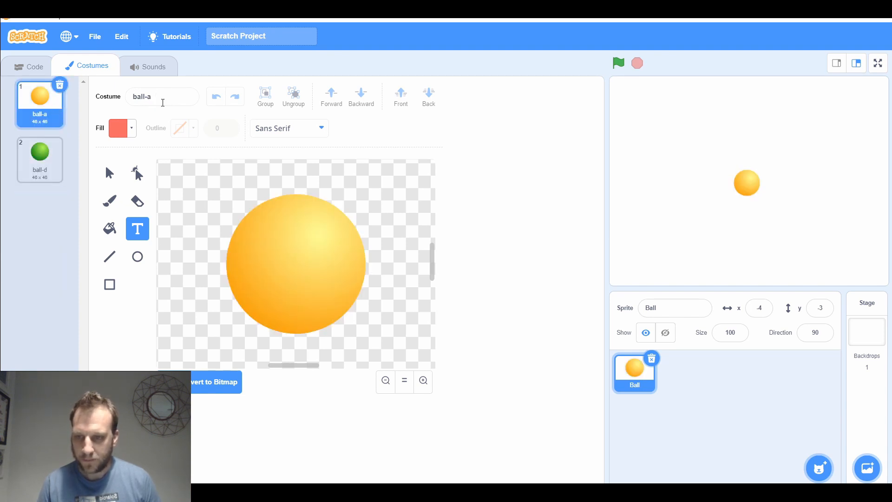
text(Orange)
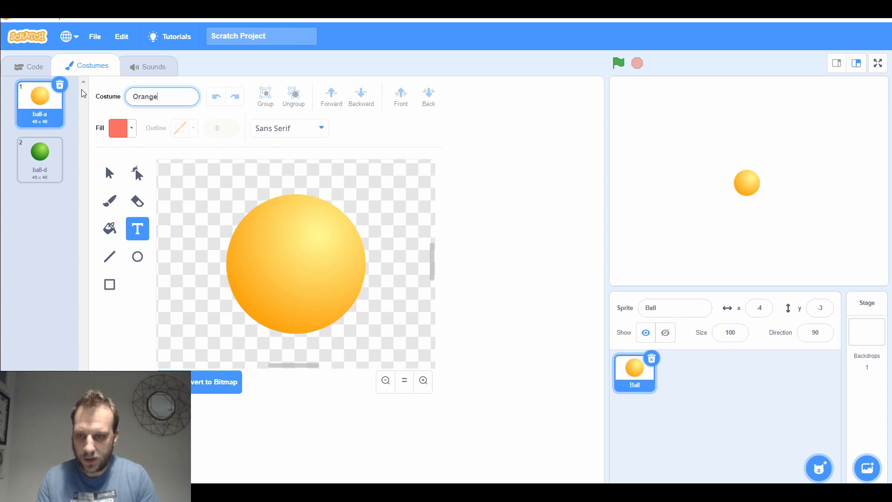
click(39, 158)
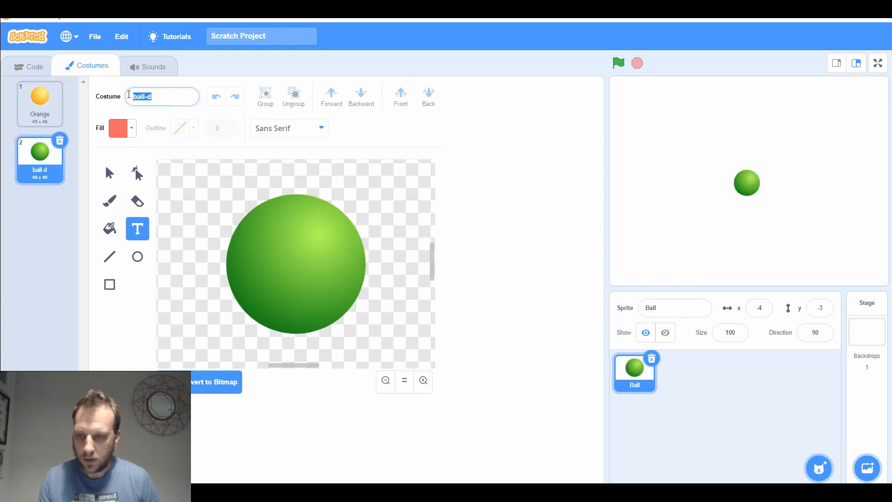
text(Green)
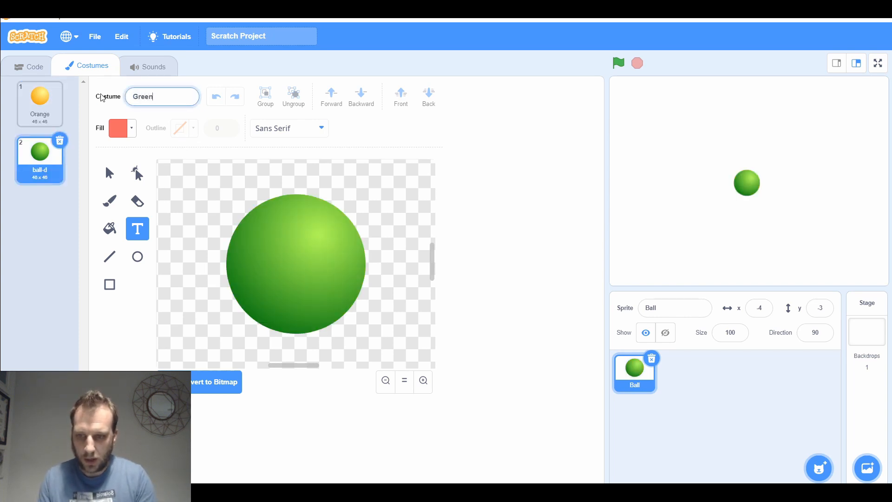
click(33, 66)
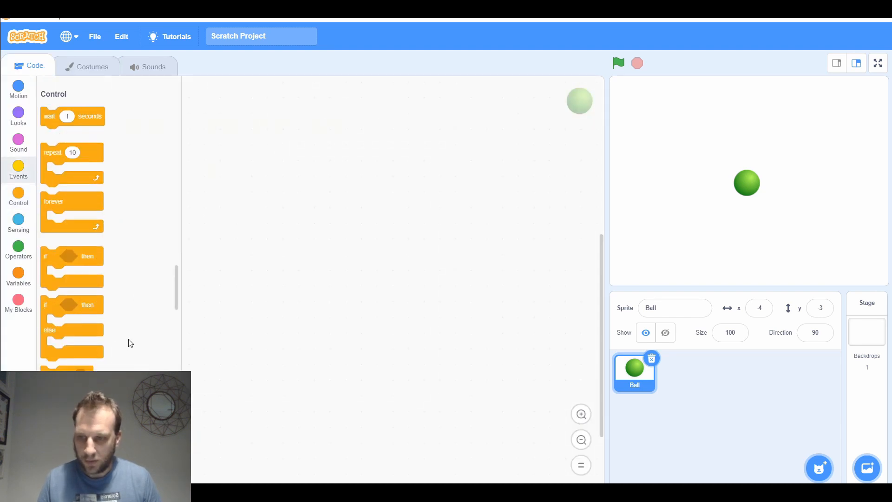
Step: Add a 'when this sprite clicked' hat block to the script area
scroll(down, 3)
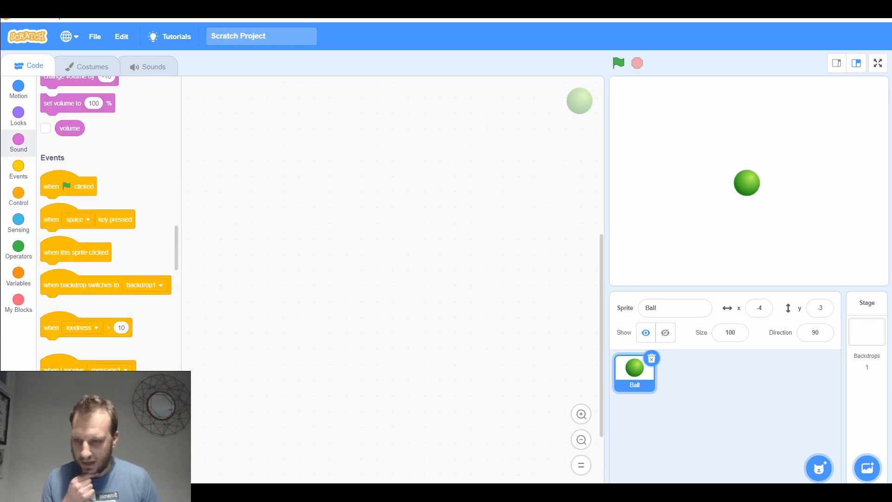
click(18, 171)
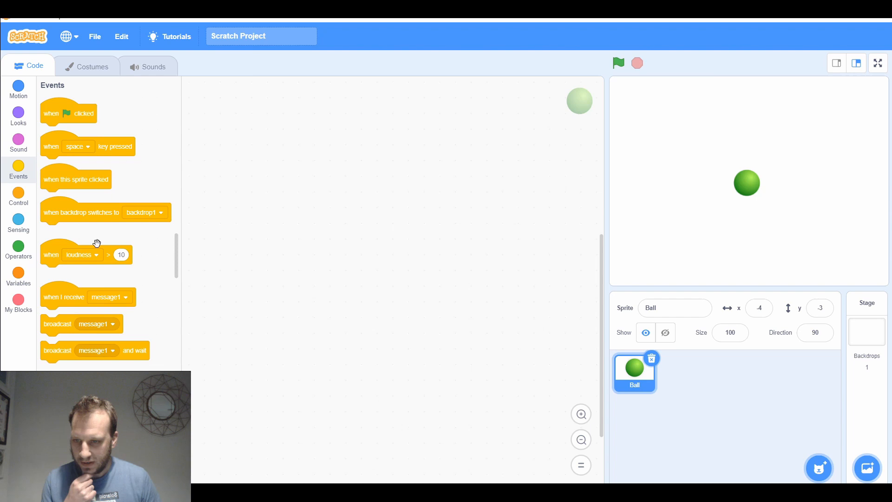
drag(76, 178, 301, 127)
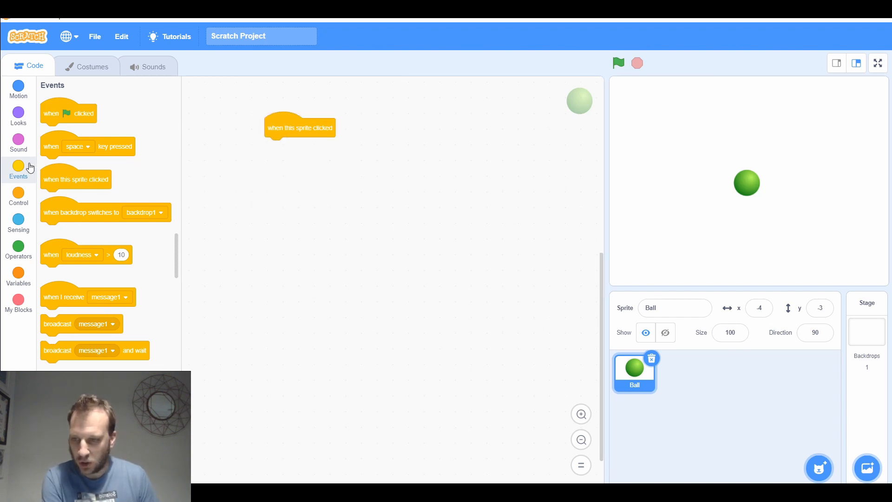
Step: Build 'costume name = Orange' and a matching comparison for Green
click(18, 117)
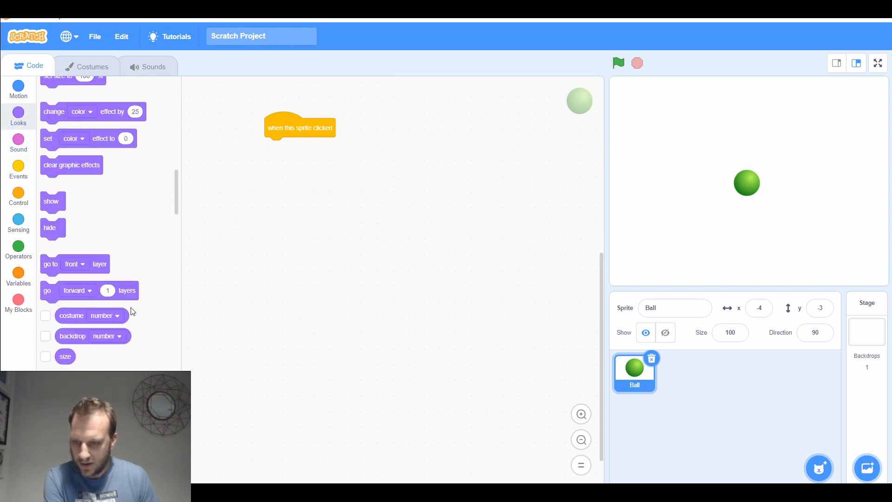
drag(71, 315, 299, 208)
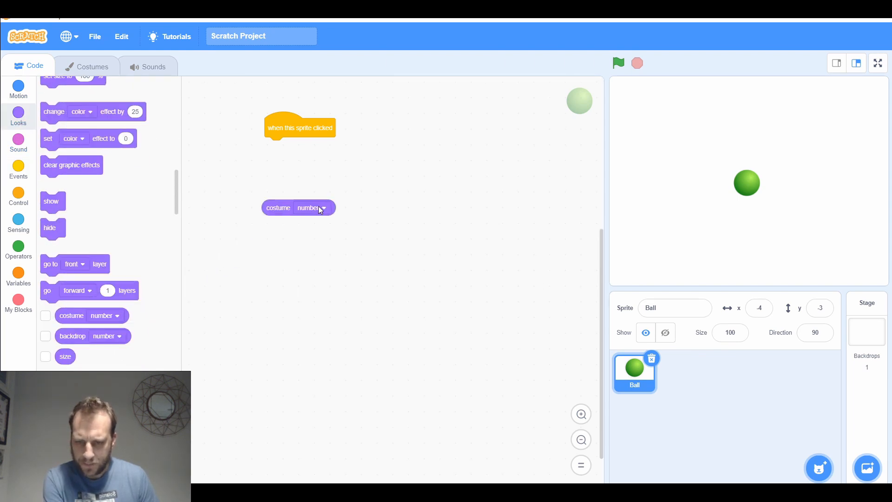
click(311, 207)
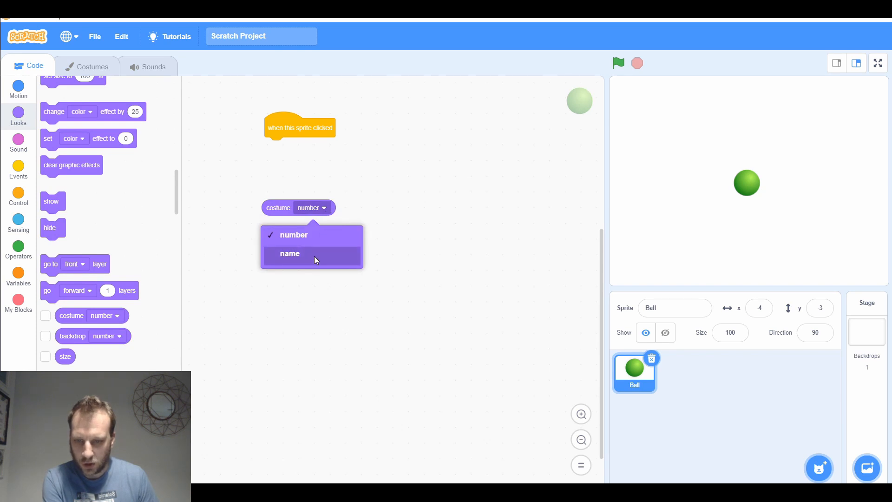
click(289, 253)
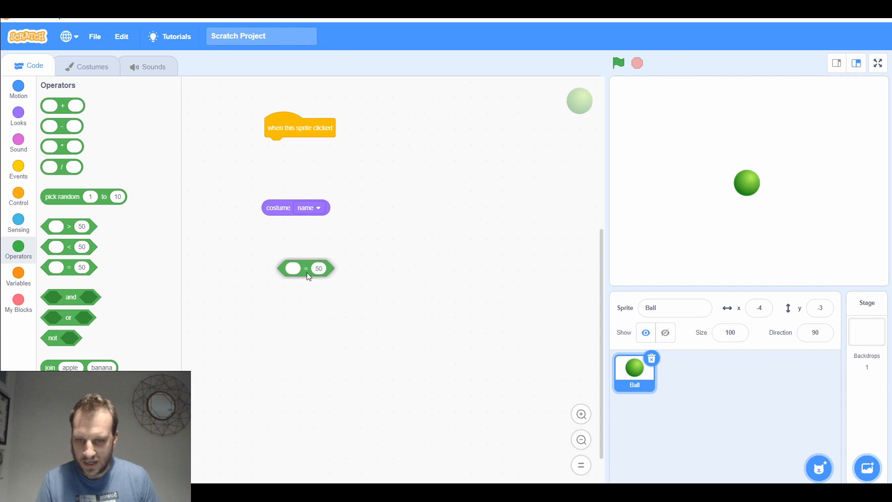
drag(296, 208, 324, 240)
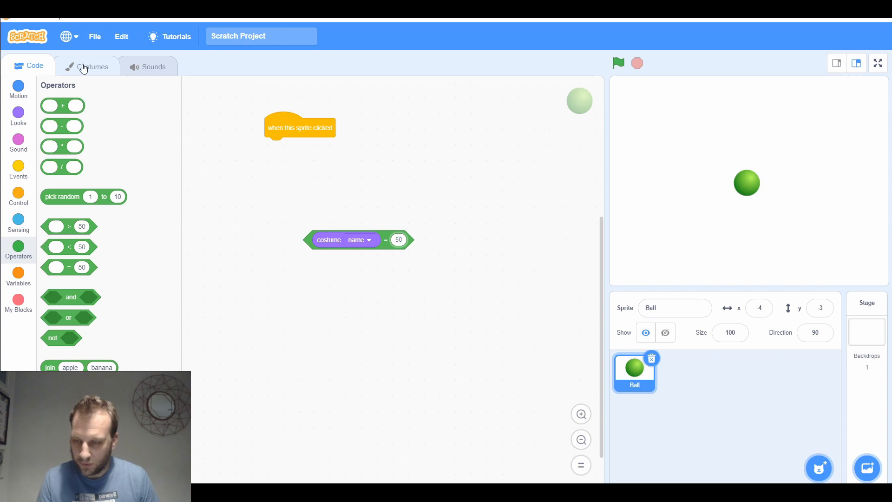
click(90, 66)
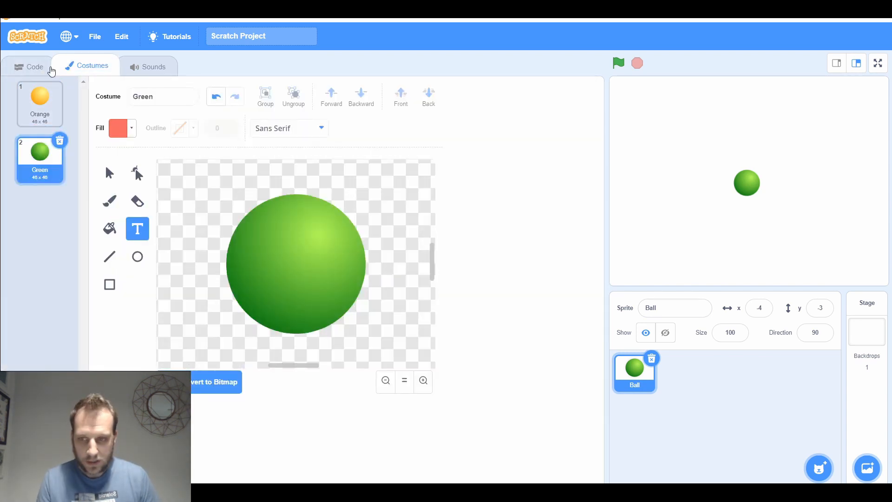
click(34, 66)
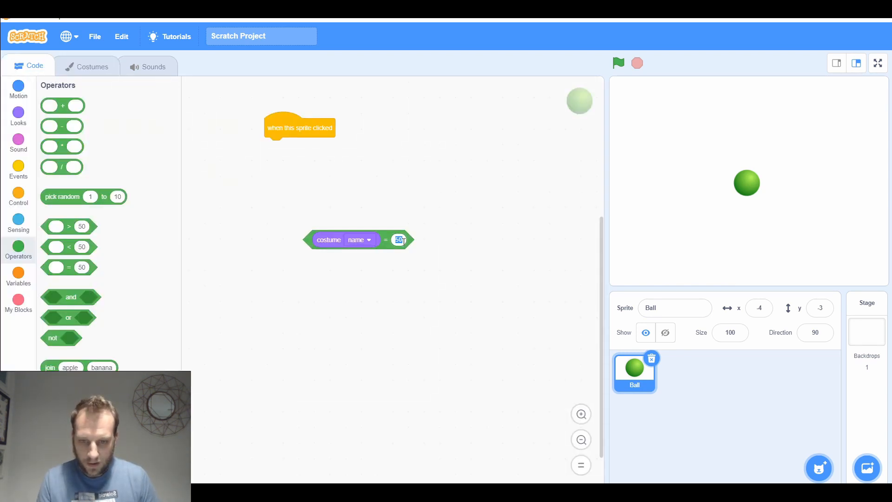
text(Orange)
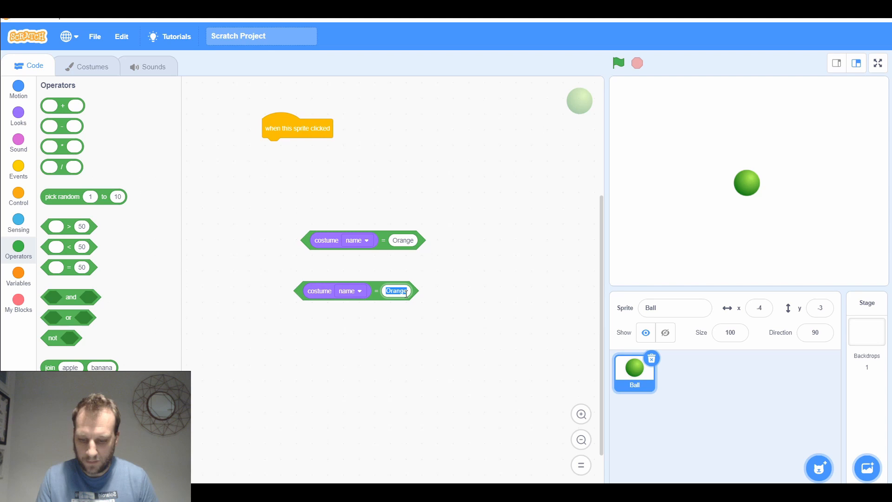
text(Green)
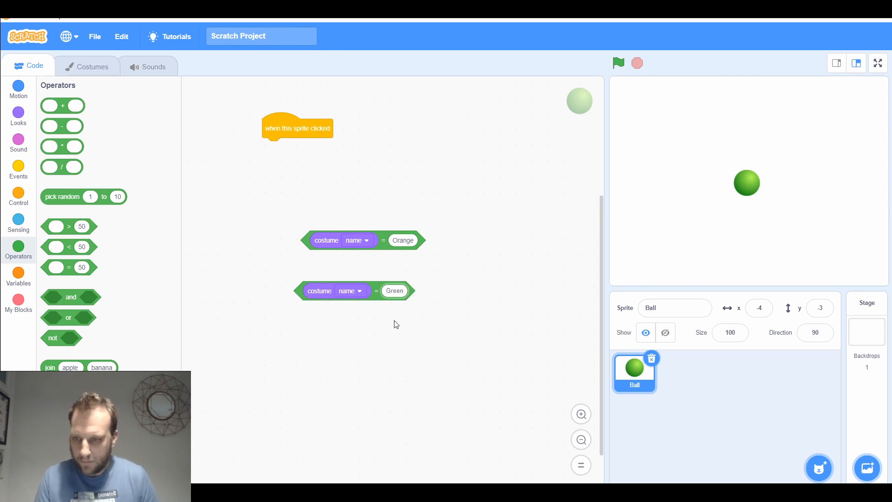
Step: Attach two if-then blocks under the hat, testing costume name Orange and Green
click(18, 196)
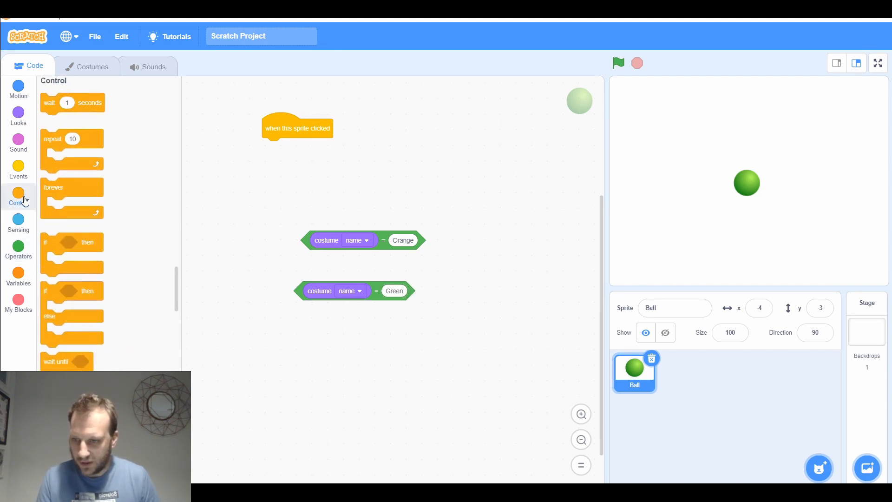
drag(71, 242, 289, 179)
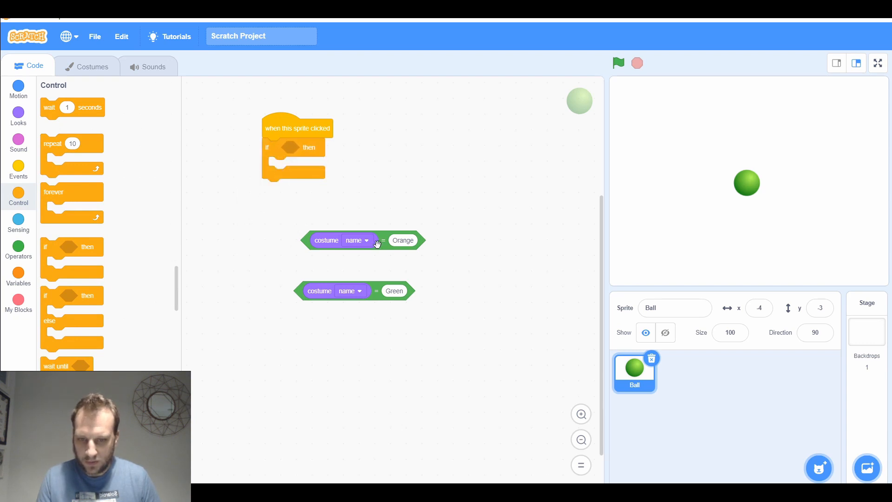
drag(363, 240, 325, 148)
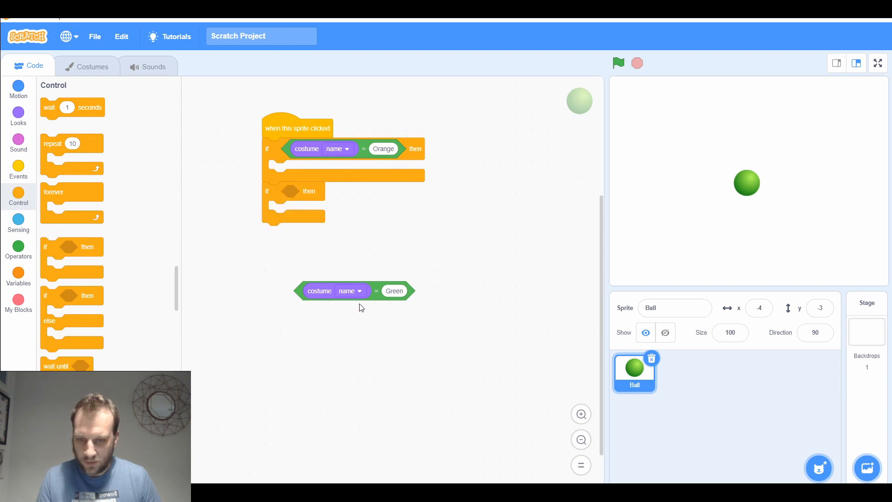
drag(352, 291, 353, 193)
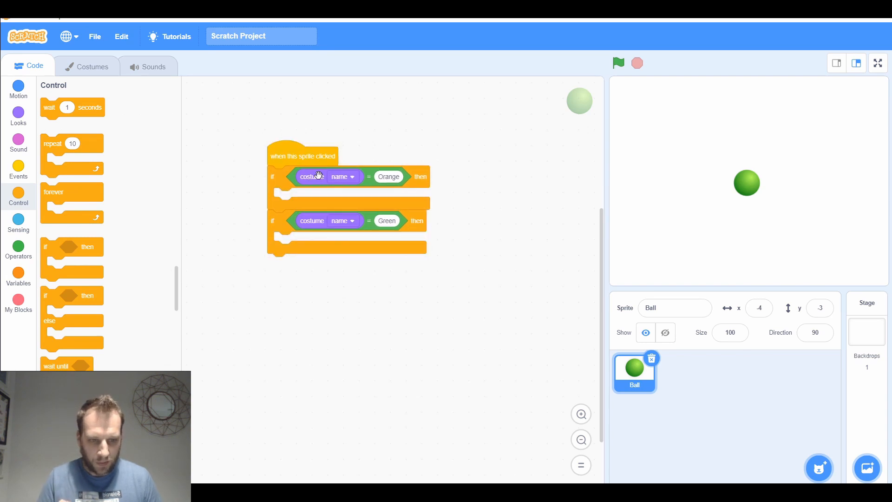
mouse_move(392, 245)
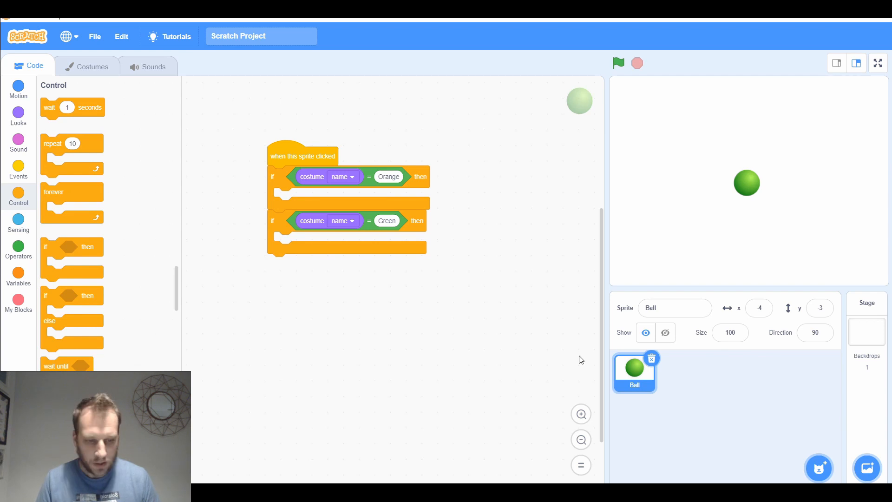
Step: Paint a new stage backdrop with large 'Too Soon' text across the top
click(867, 315)
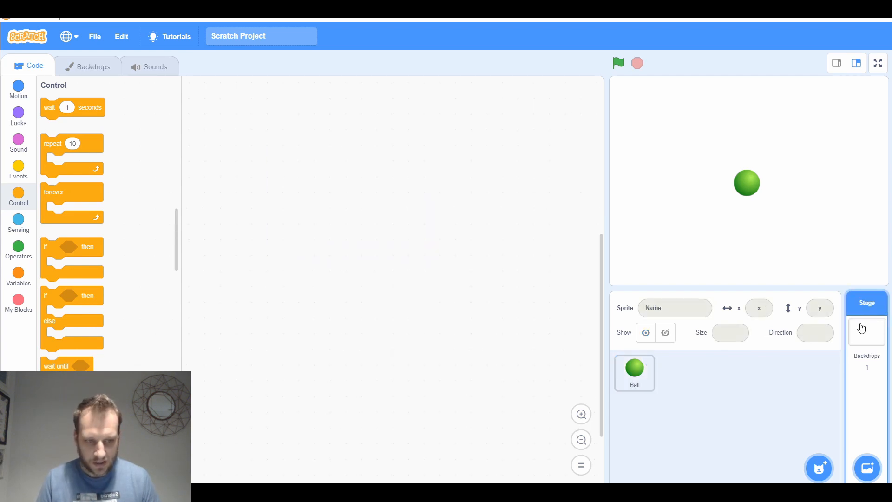
click(93, 66)
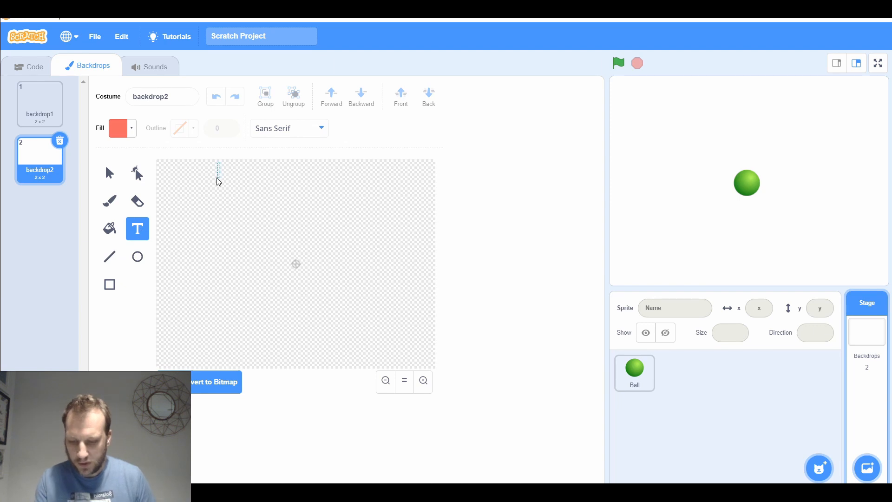
text(Too Soon)
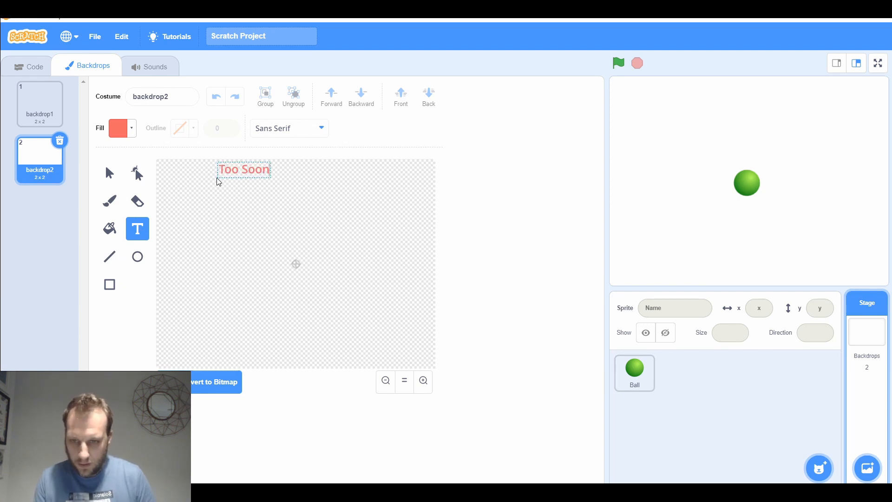
drag(272, 178, 343, 208)
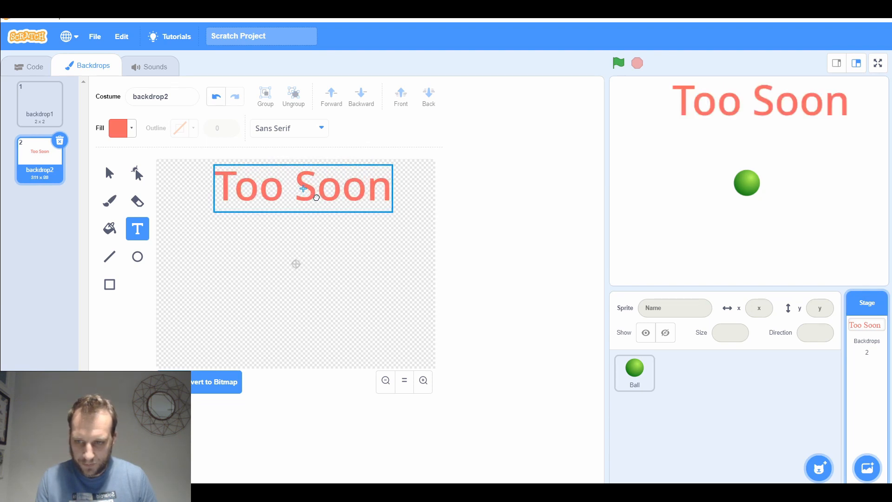
Step: Paint another backdrop reading 'Winner, Great Reactions!' in green
click(304, 188)
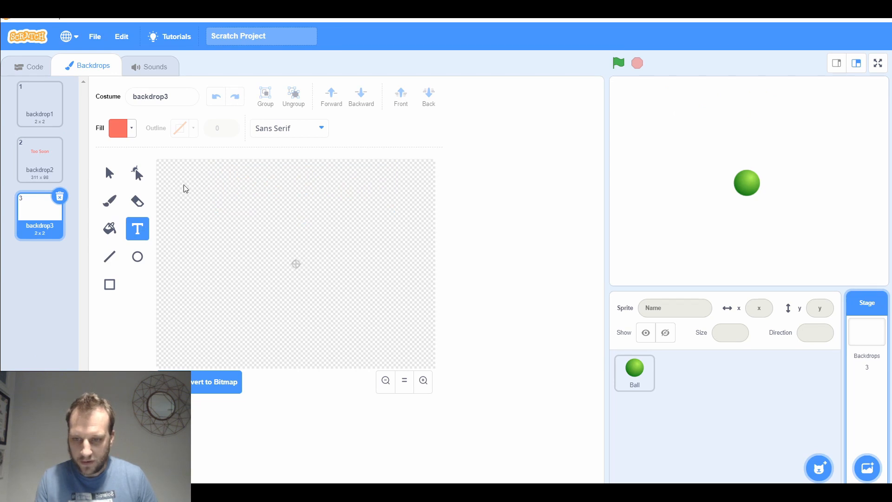
click(184, 179)
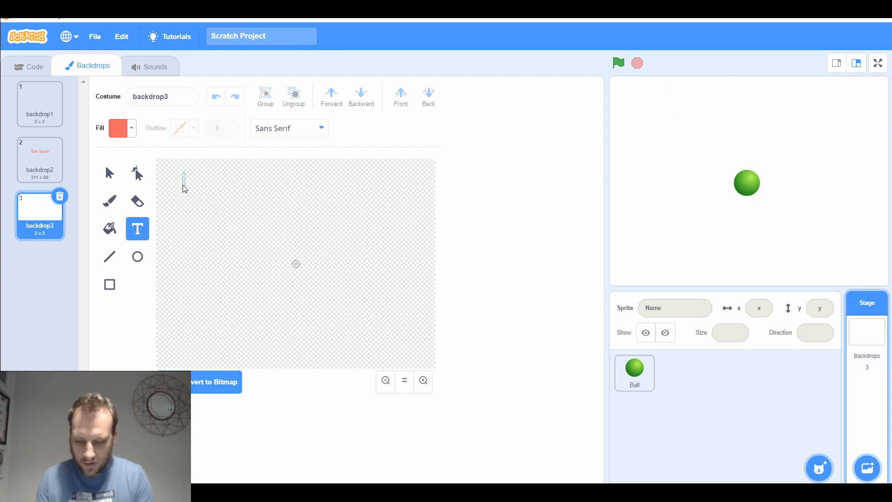
text(Winner)
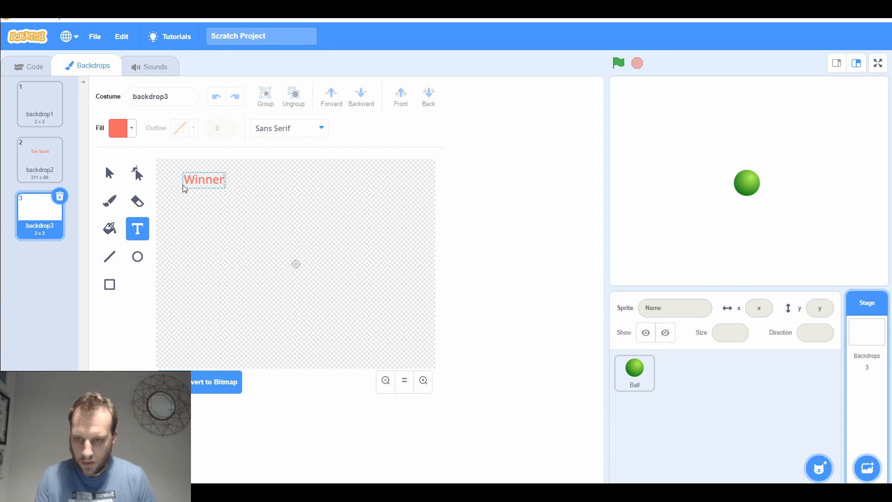
text(,)
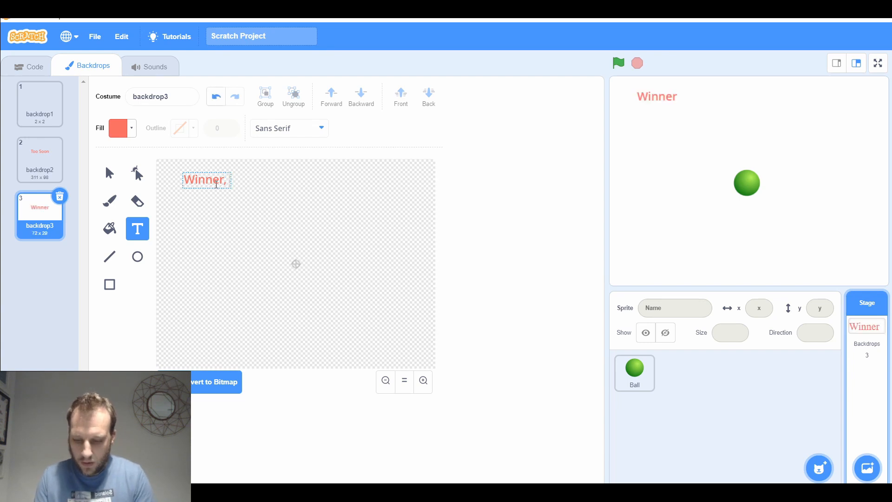
text(Great Re)
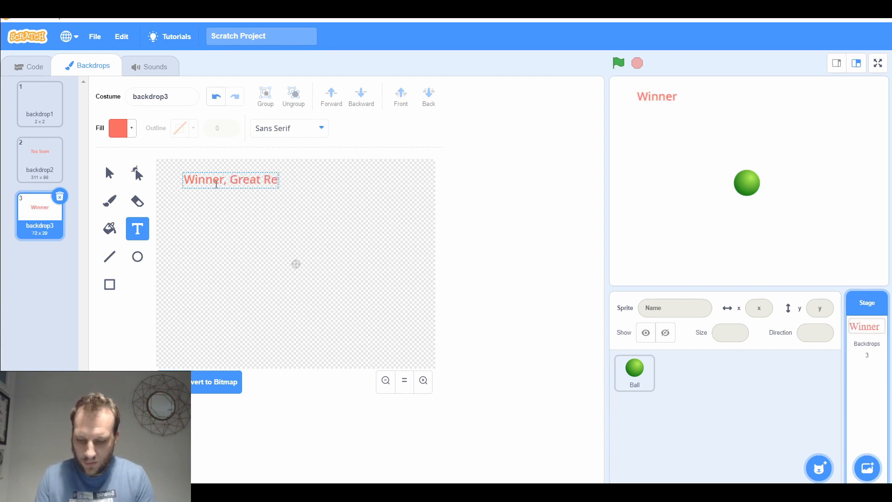
text(actions!)
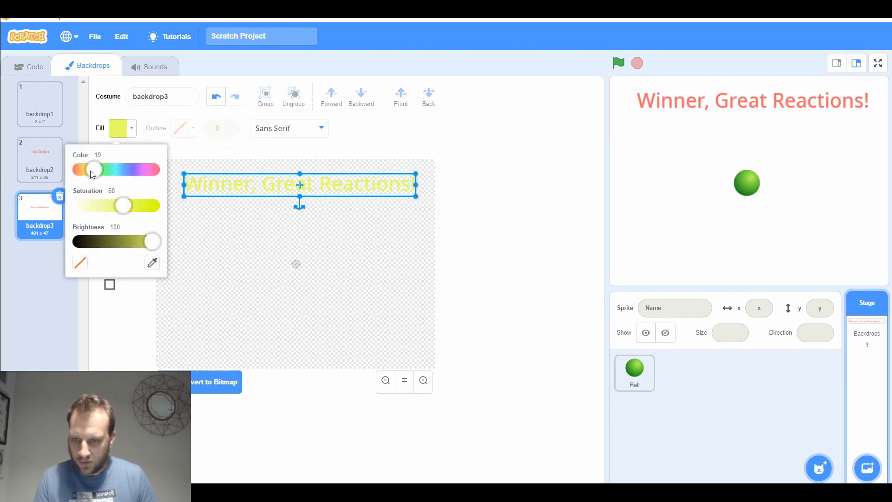
drag(94, 169, 107, 169)
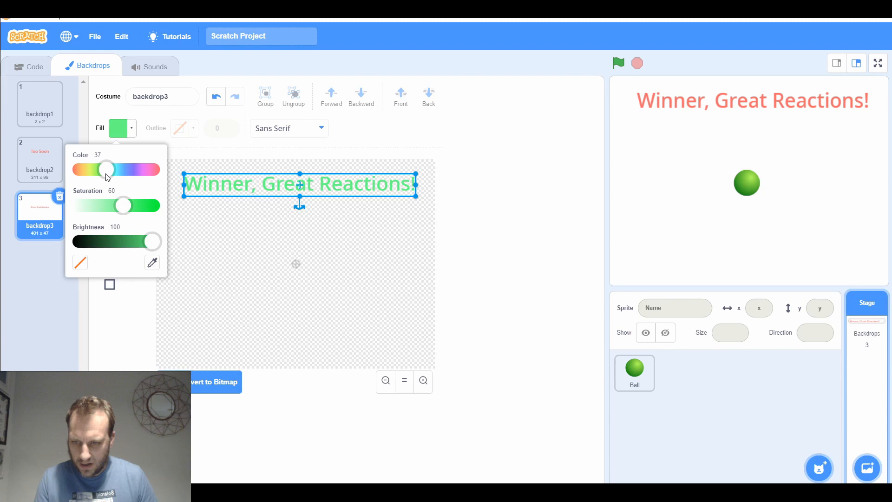
drag(152, 241, 125, 241)
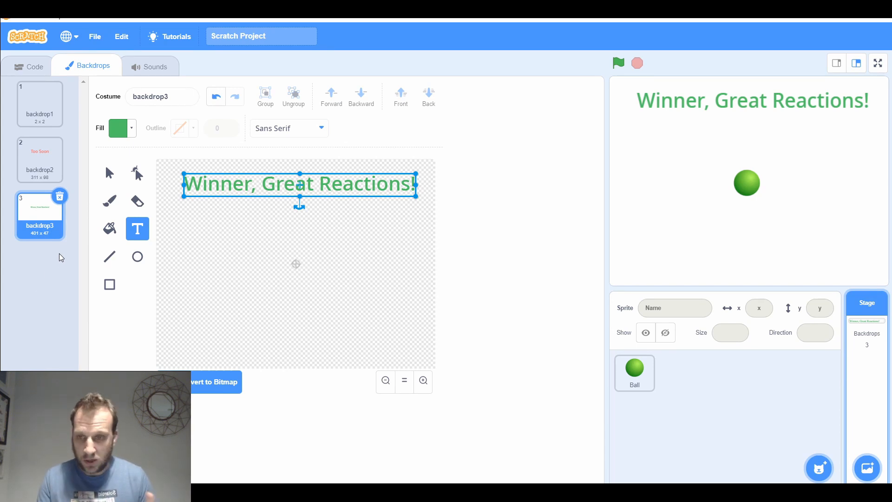
mouse_move(55, 296)
text(Too)
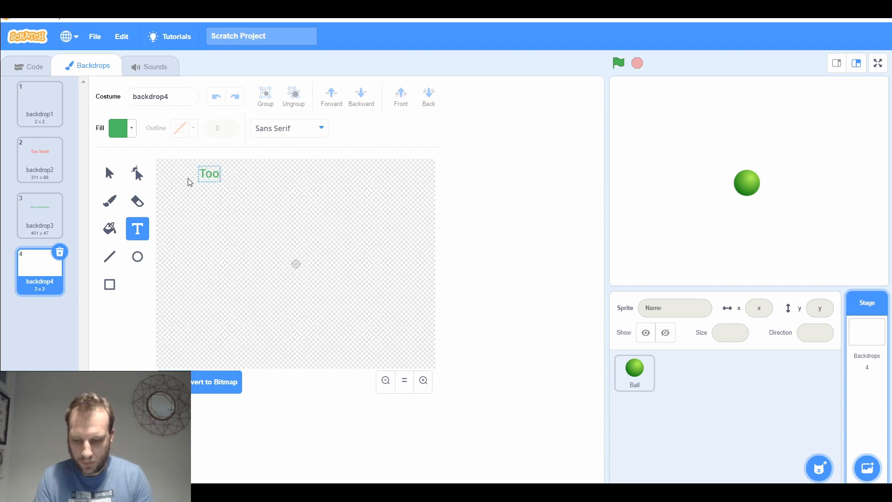
Step: Finish the fourth backdrop with large 'Too Slow' text filled red
text(Slow)
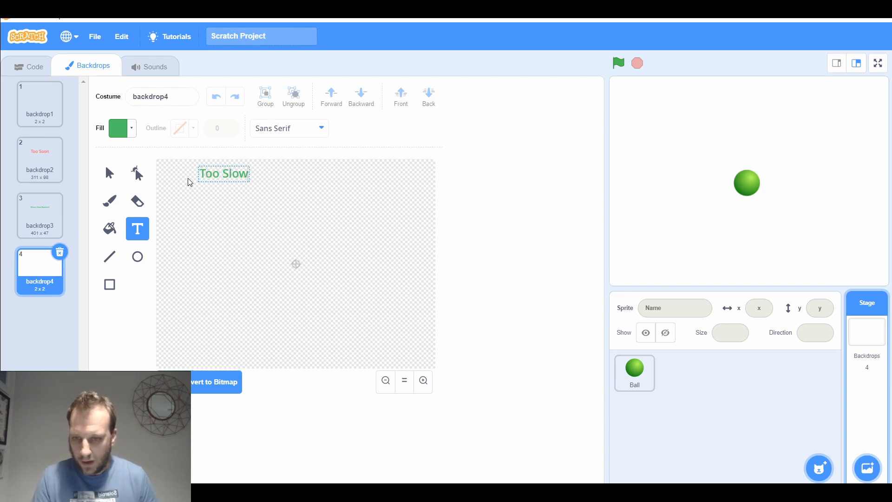
click(223, 173)
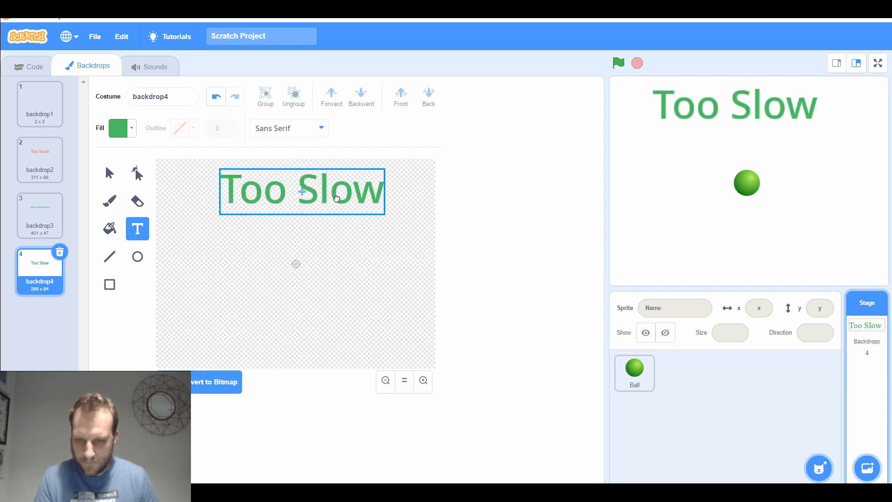
click(119, 128)
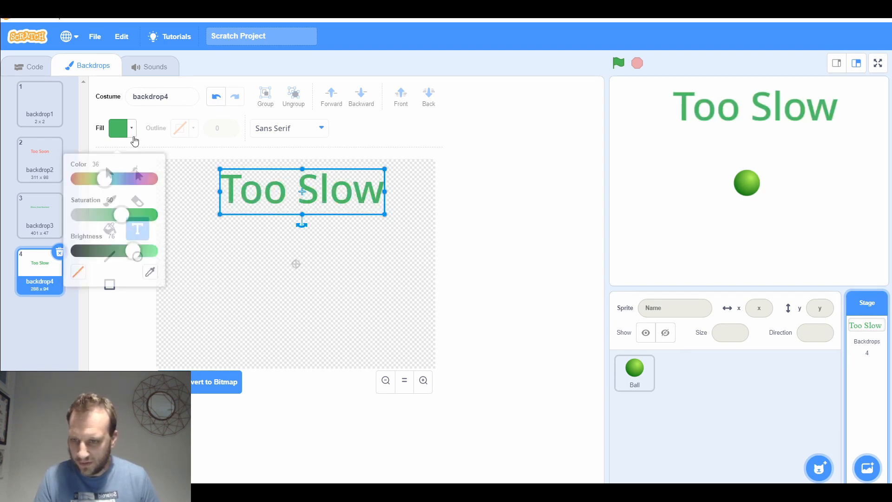
drag(134, 252, 151, 241)
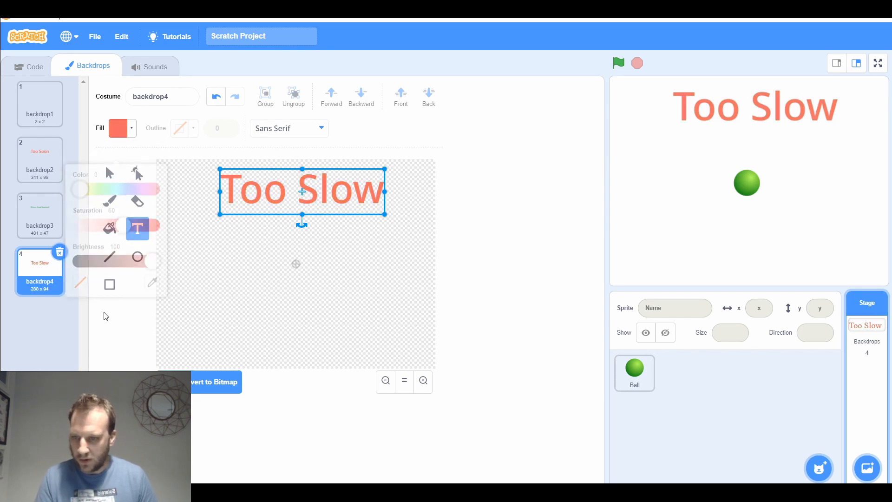
click(39, 158)
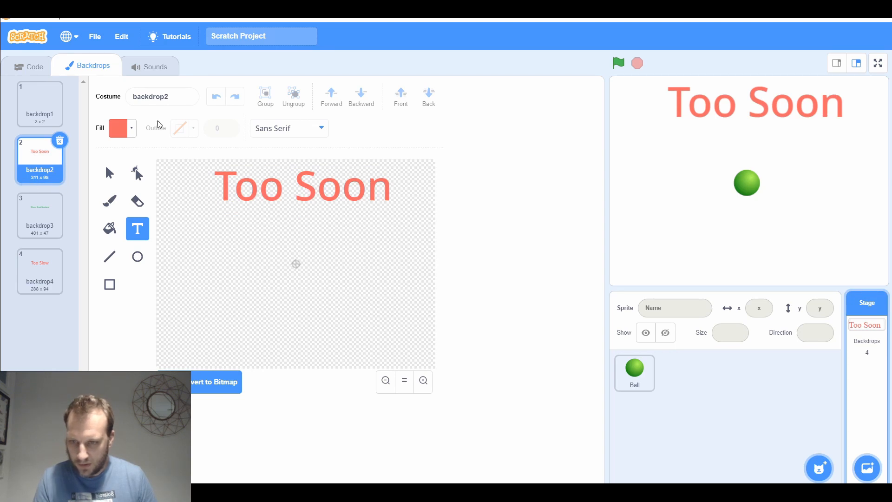
Step: Name backdrops 2-4 Too soon, Winner and Too slow, then reselect the Ball sprite
text(Too s)
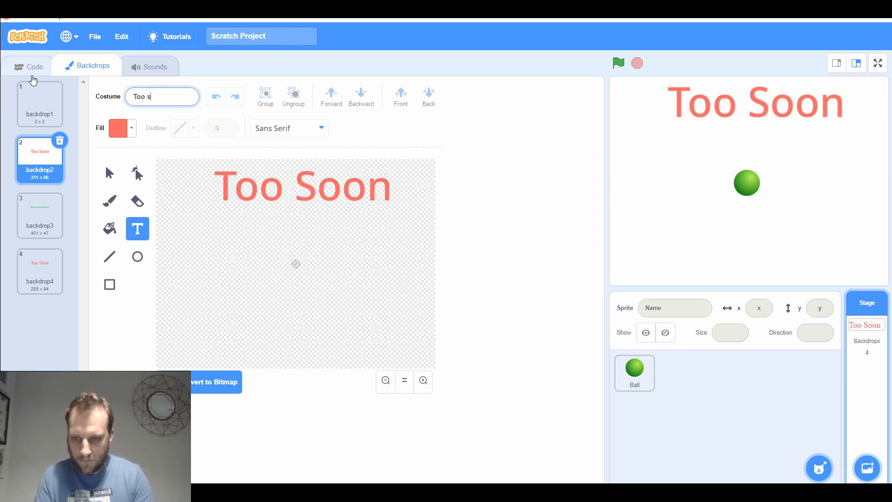
click(39, 214)
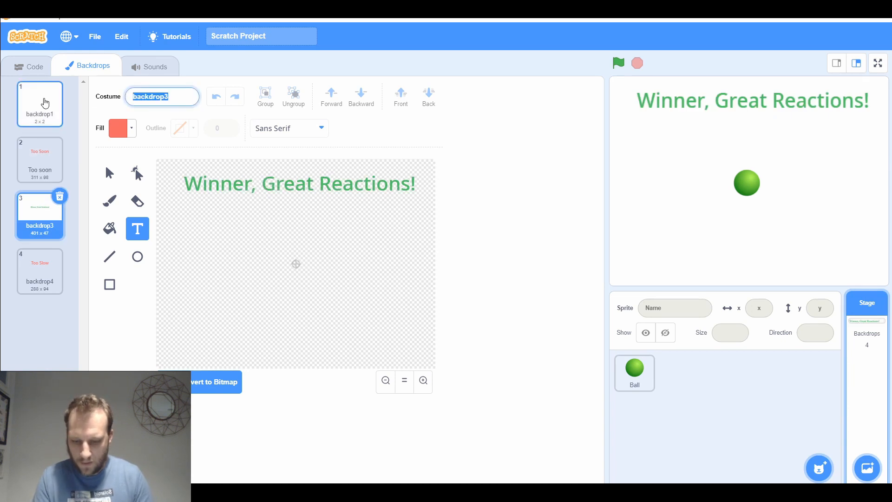
text(Winner)
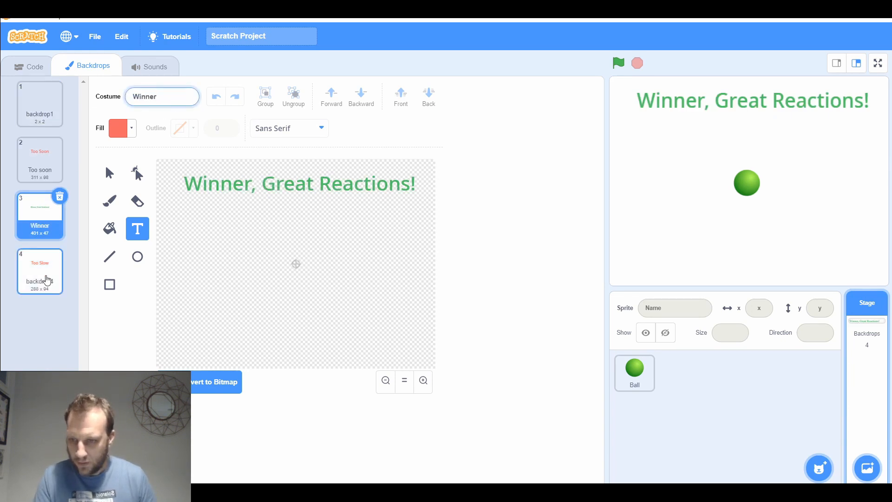
click(39, 271)
text(Too slow)
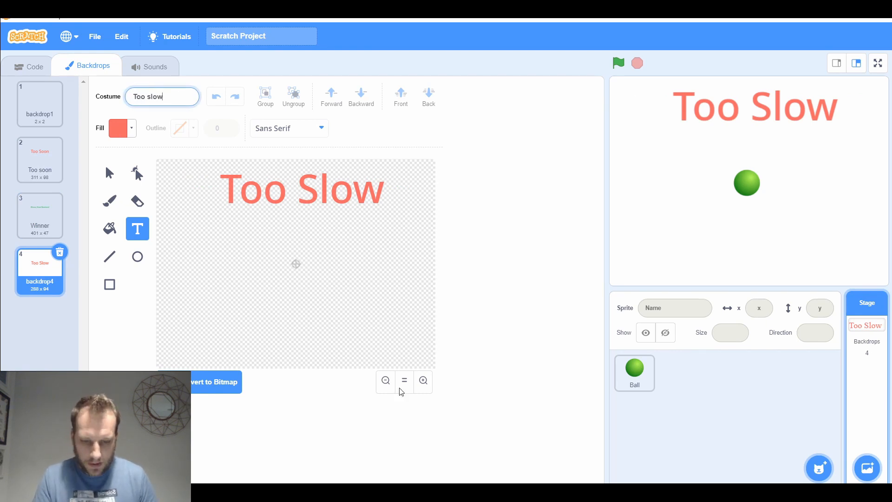
click(634, 373)
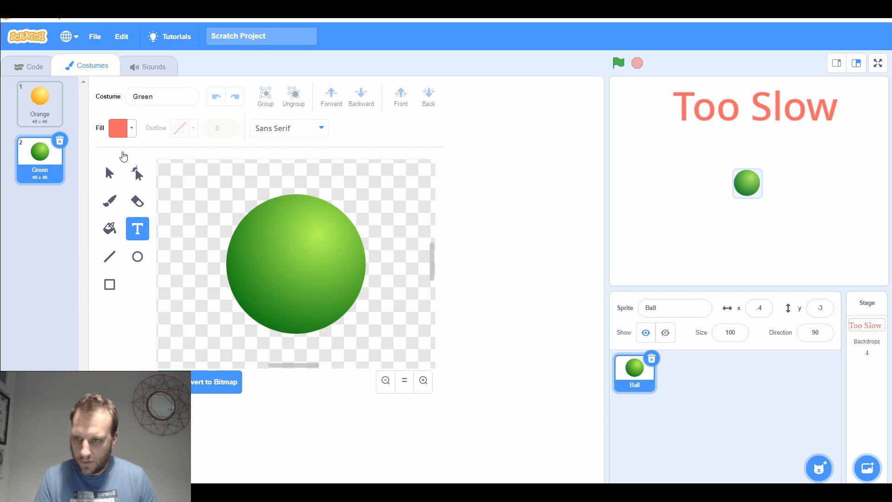
Step: Put 'switch backdrop' blocks in both ifs: Too soon for Orange, Winner for Green
click(34, 66)
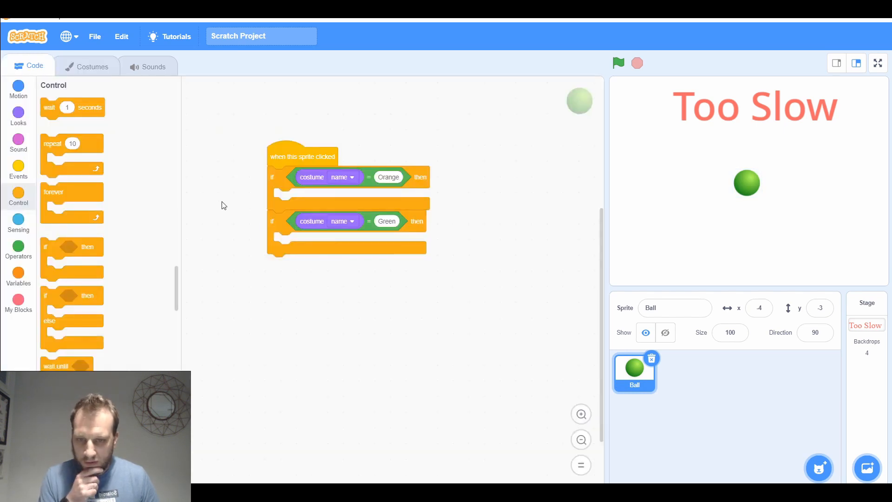
mouse_move(83, 196)
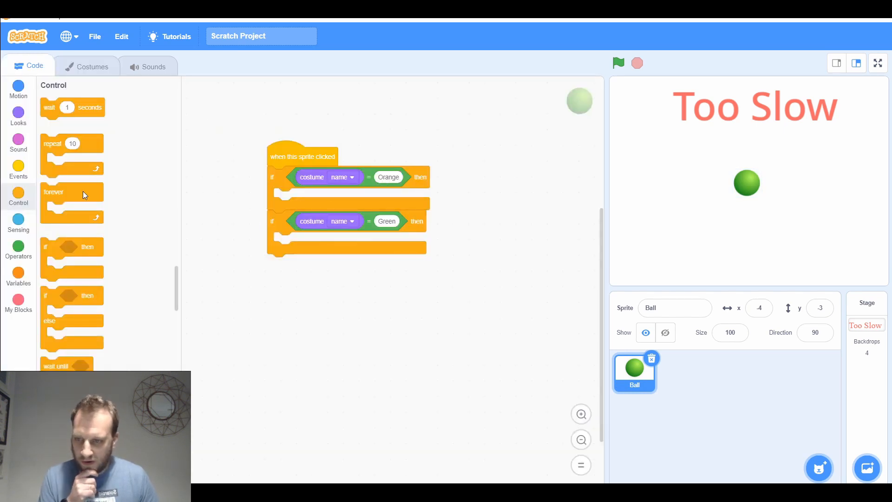
click(18, 114)
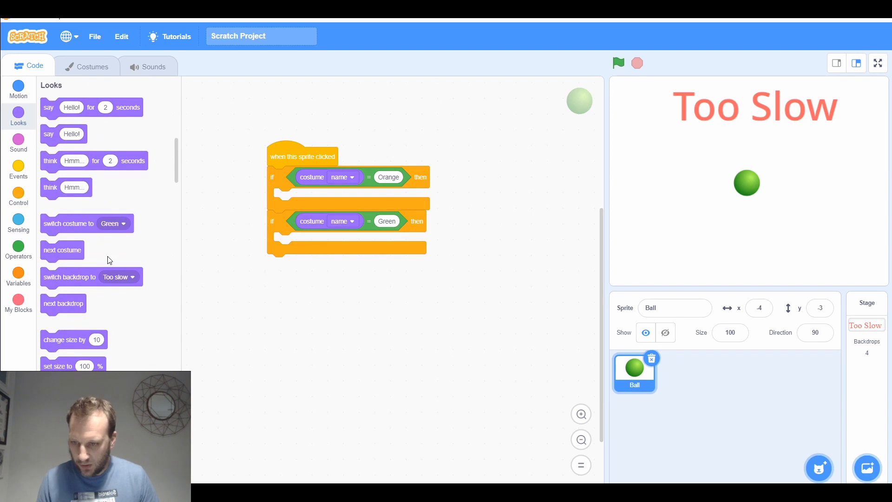
drag(69, 276, 305, 249)
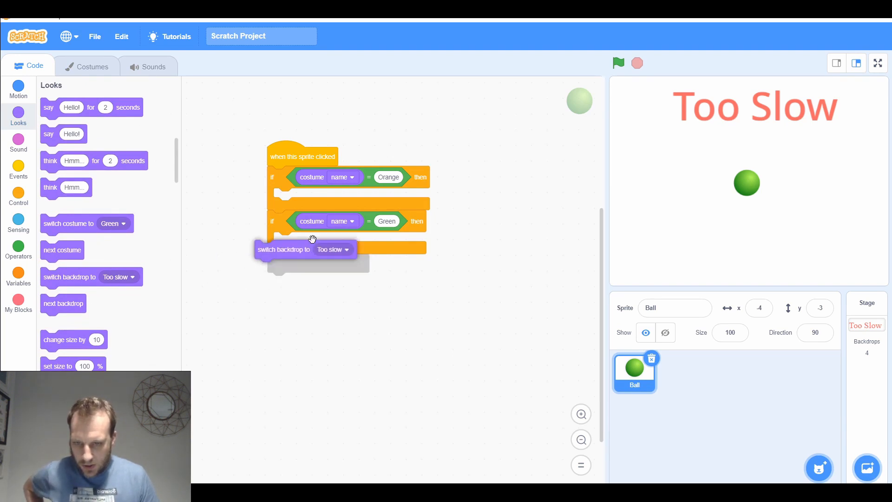
click(353, 197)
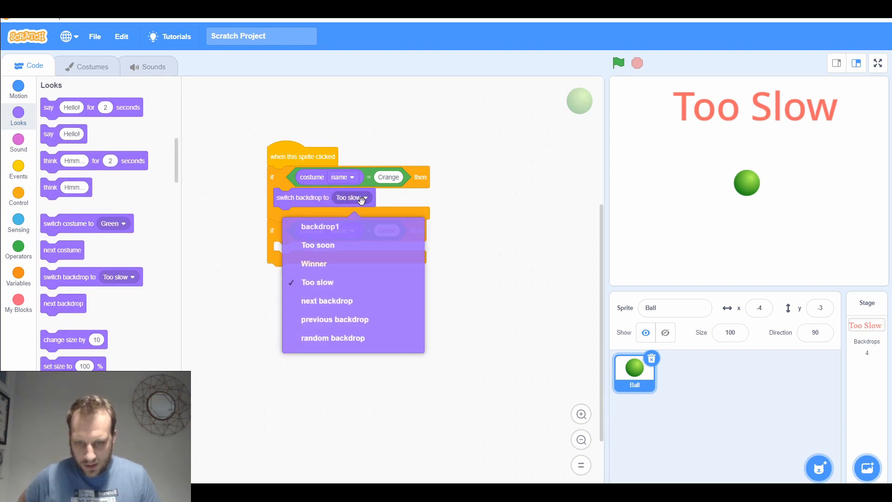
click(317, 245)
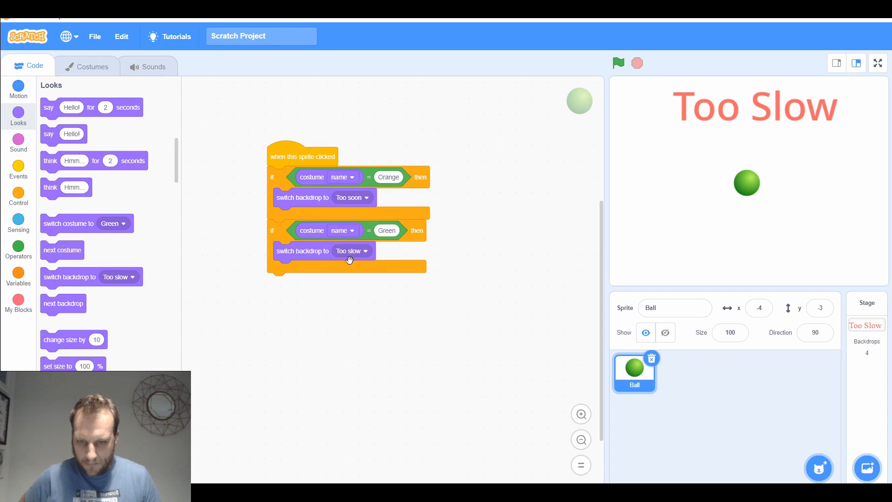
click(365, 251)
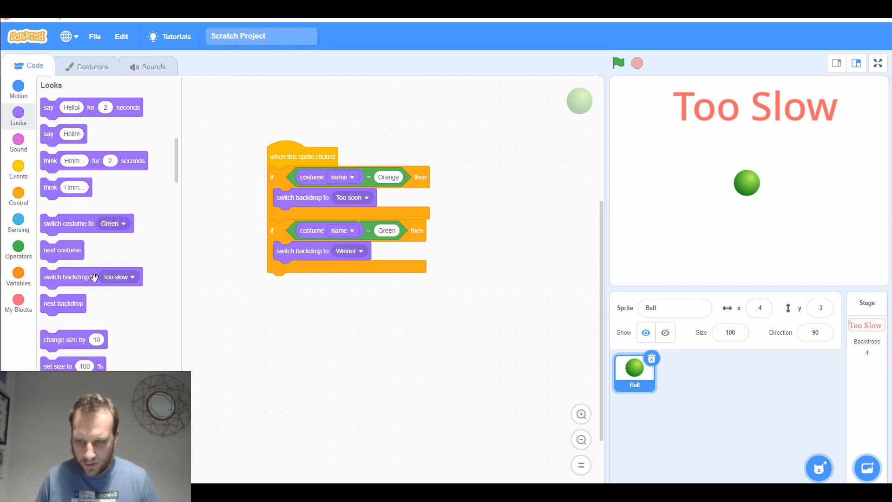
Step: Set aside a spare 'switch backdrop to Too slow' block and shift the click script left
drag(68, 276, 330, 372)
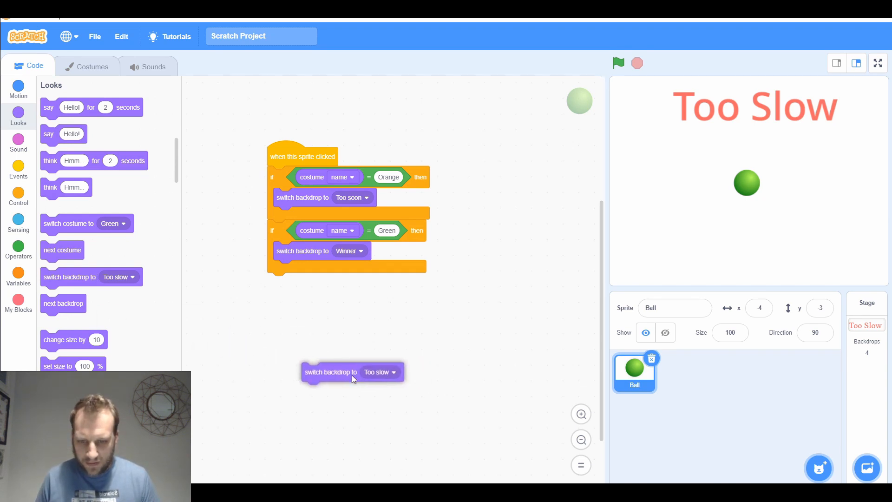
drag(352, 372, 385, 385)
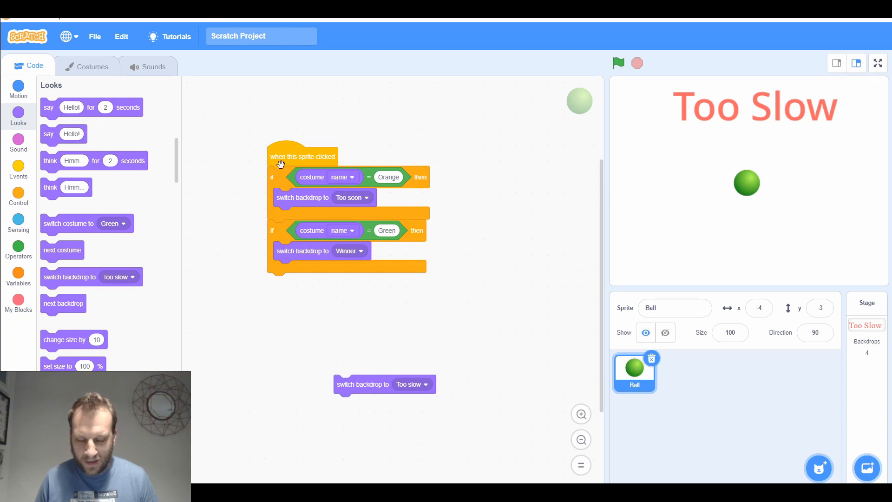
drag(303, 157, 248, 149)
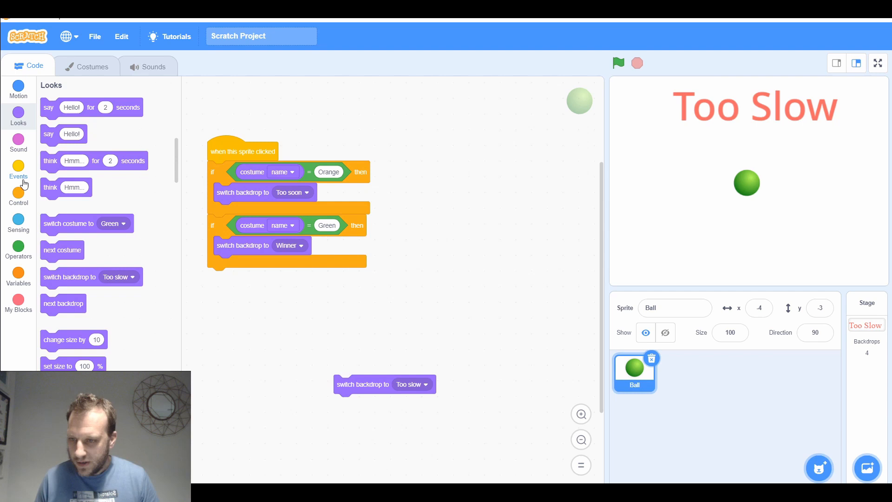
Step: Start a green-flag script with a random 1-to-10 second wait
click(18, 170)
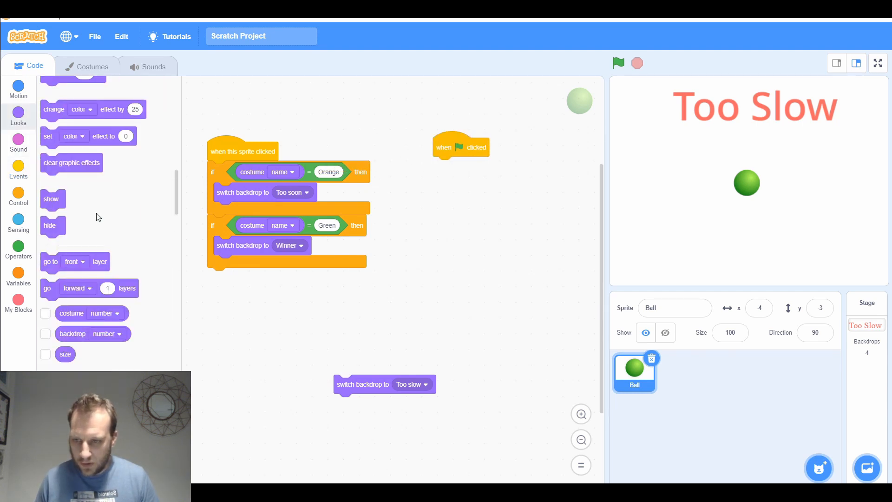
click(18, 89)
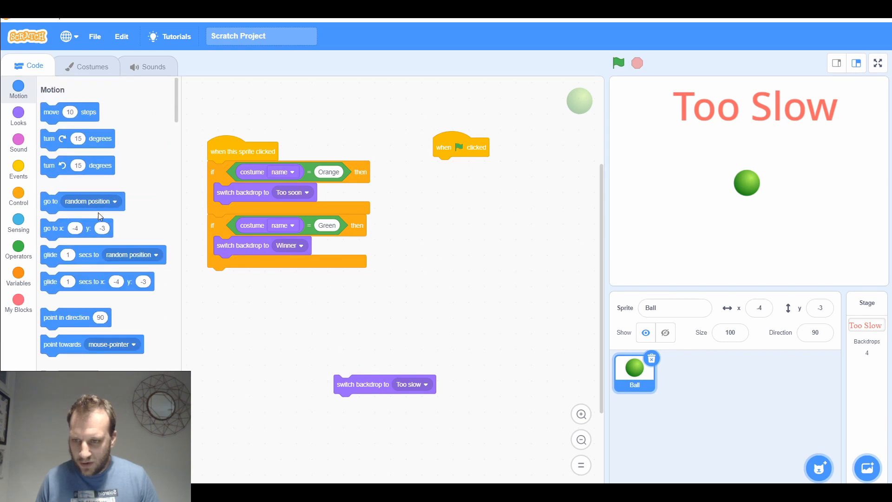
click(17, 249)
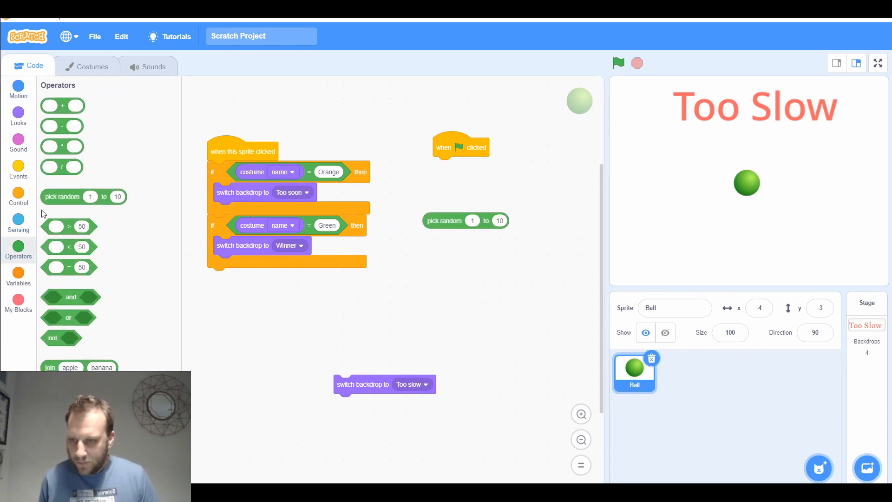
click(18, 168)
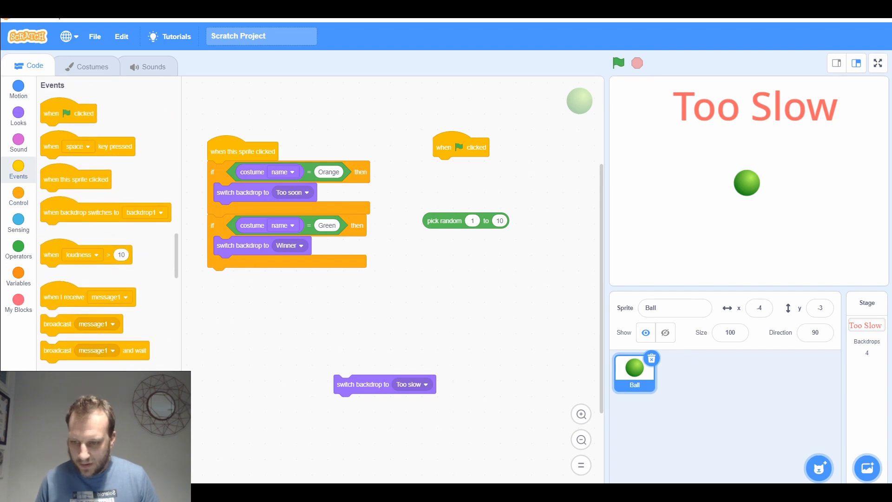
drag(441, 166, 462, 165)
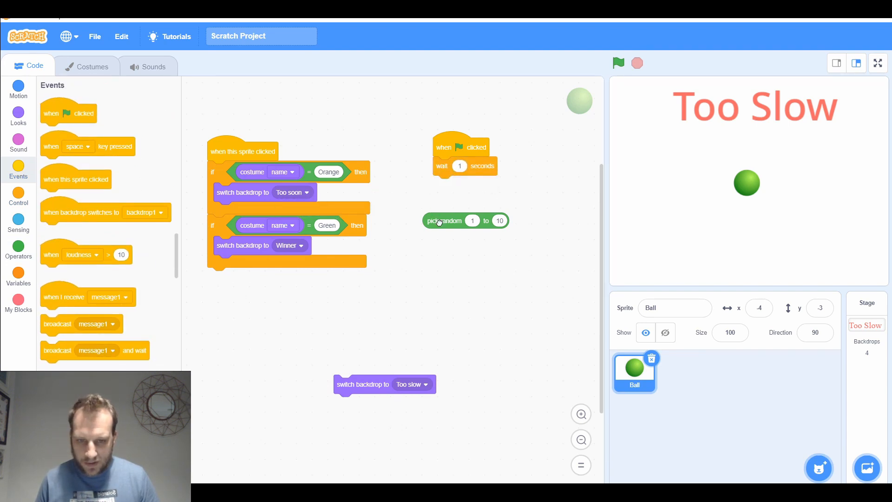
drag(465, 221, 459, 166)
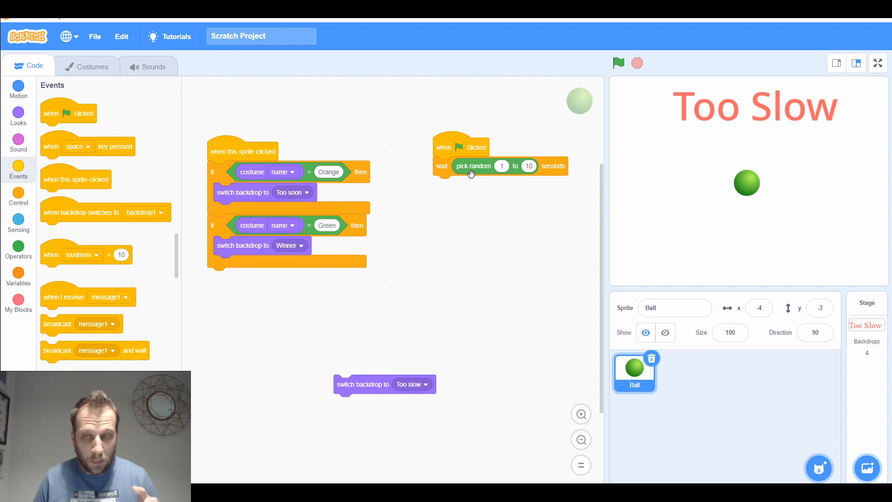
mouse_move(295, 330)
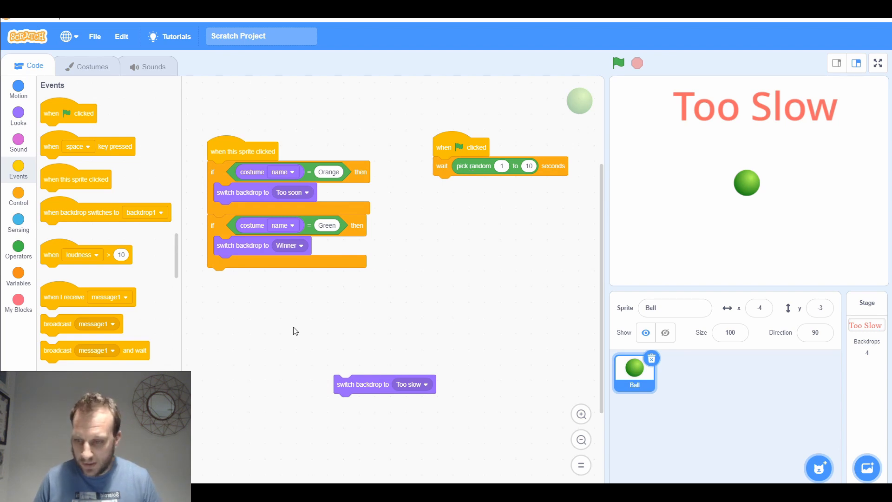
Step: Show costume Orange first, Green after the wait, then wait, hide and switch to Too slow
click(19, 198)
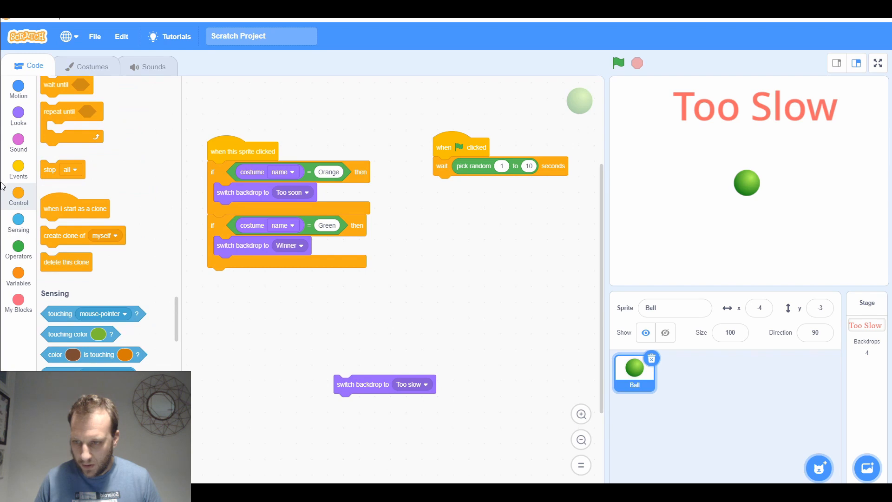
click(17, 116)
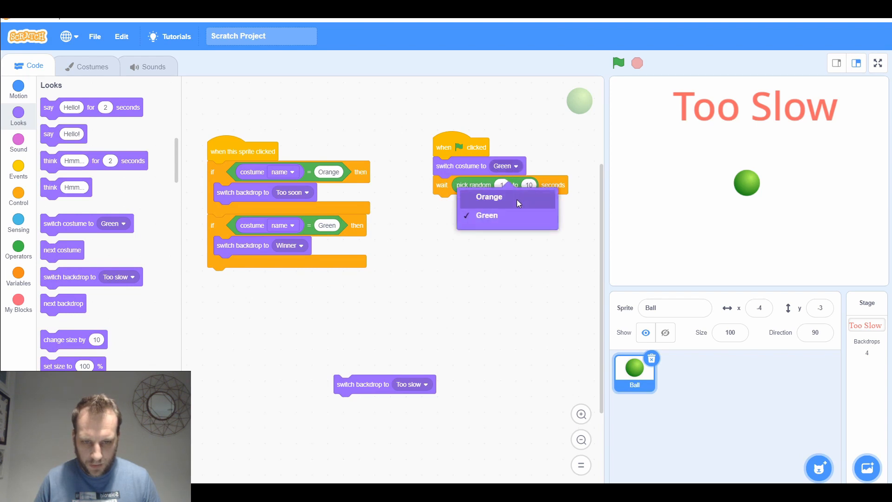
click(489, 197)
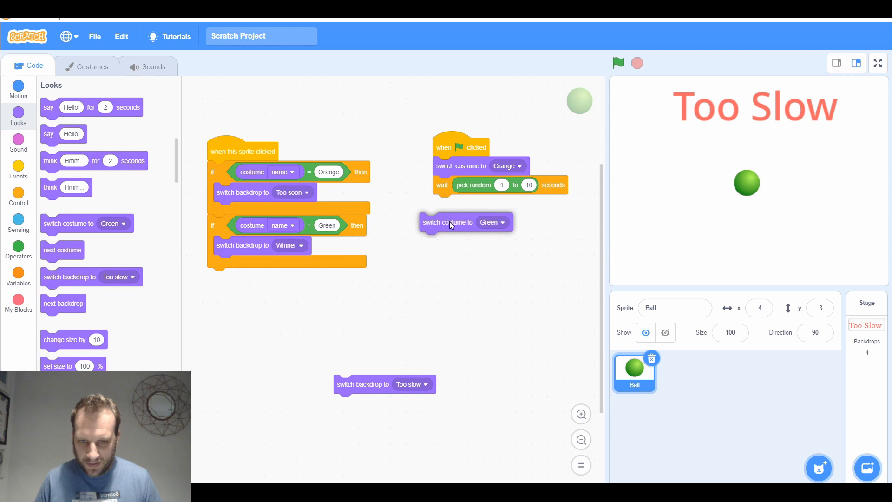
drag(466, 223, 480, 204)
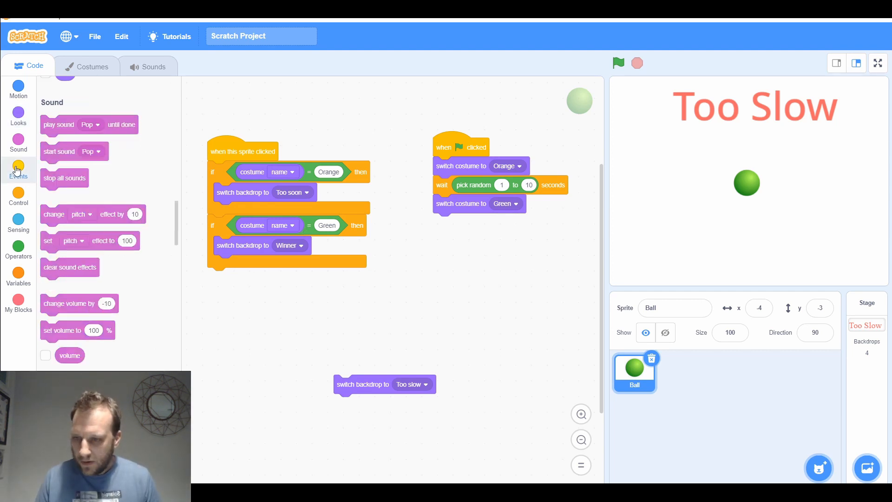
click(19, 168)
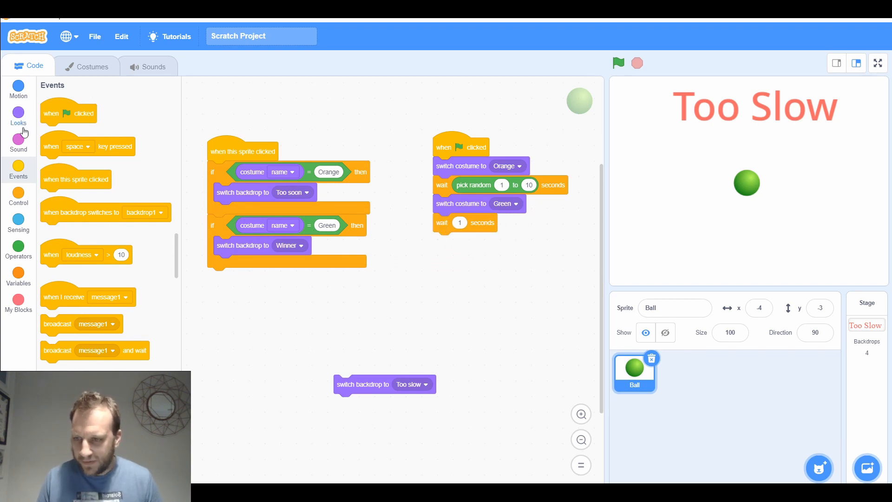
click(18, 116)
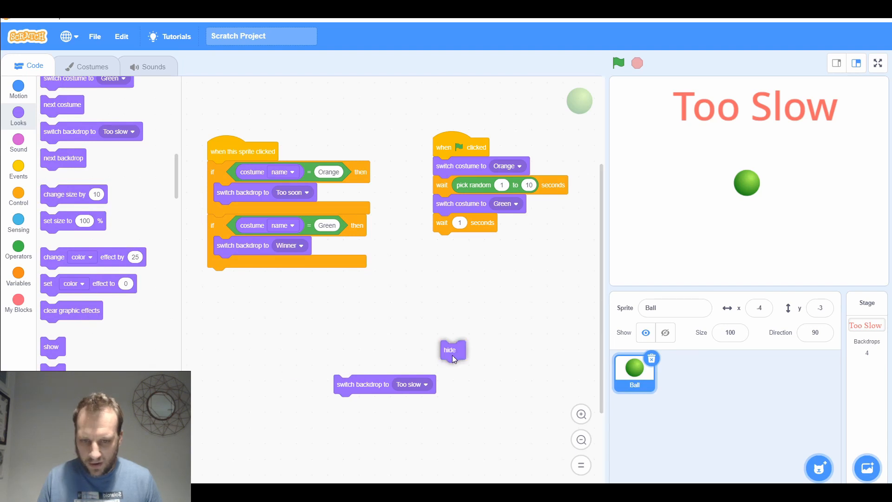
drag(452, 350, 442, 241)
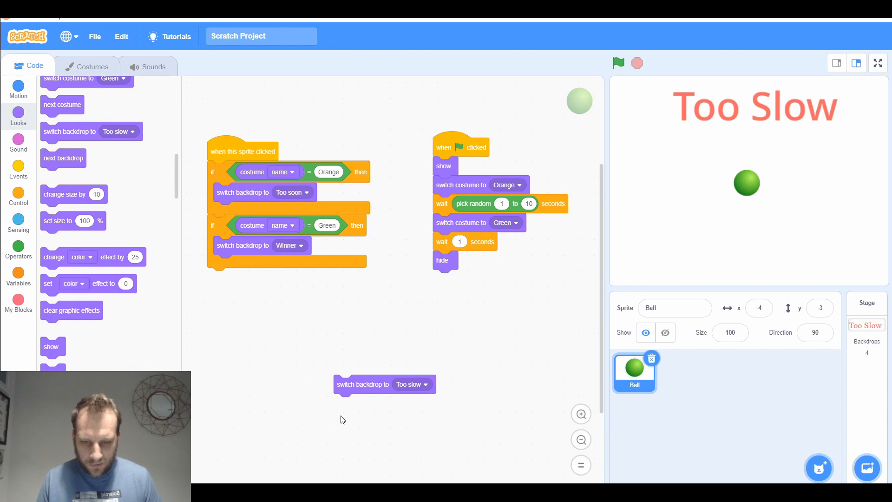
drag(363, 384, 482, 285)
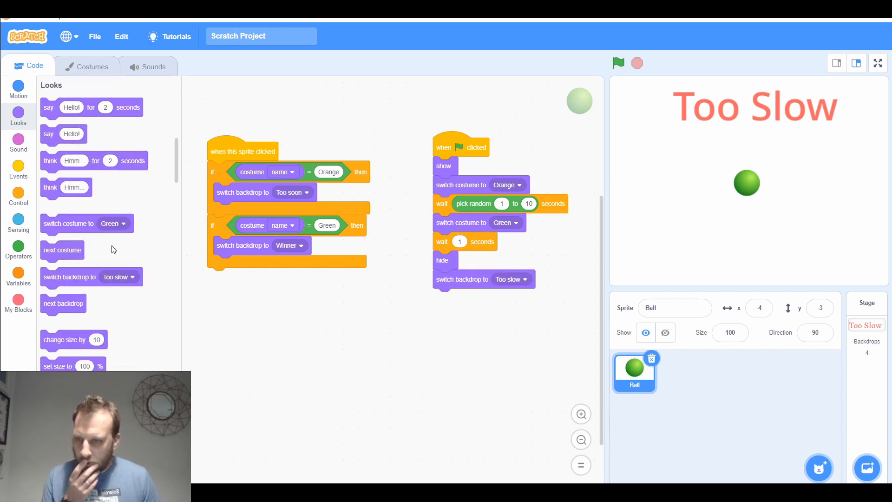
Step: Add hide and stop all to both costume branches, then run the game via green flag
click(17, 171)
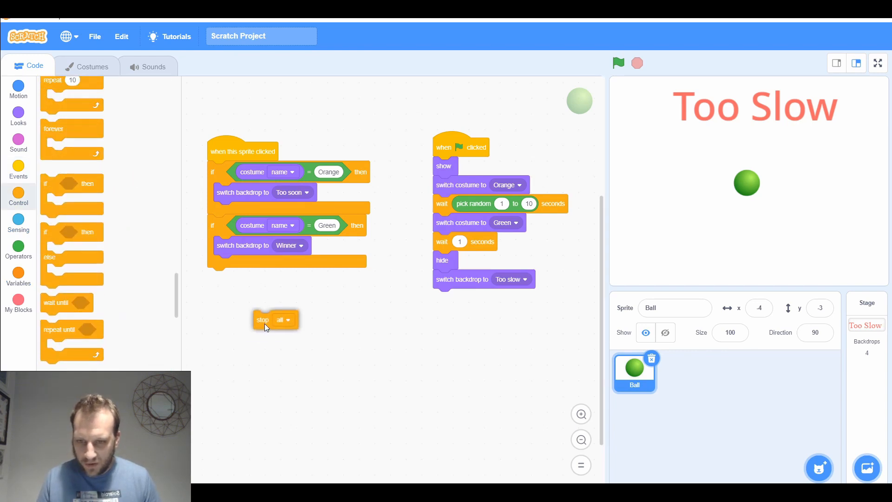
drag(275, 320, 222, 213)
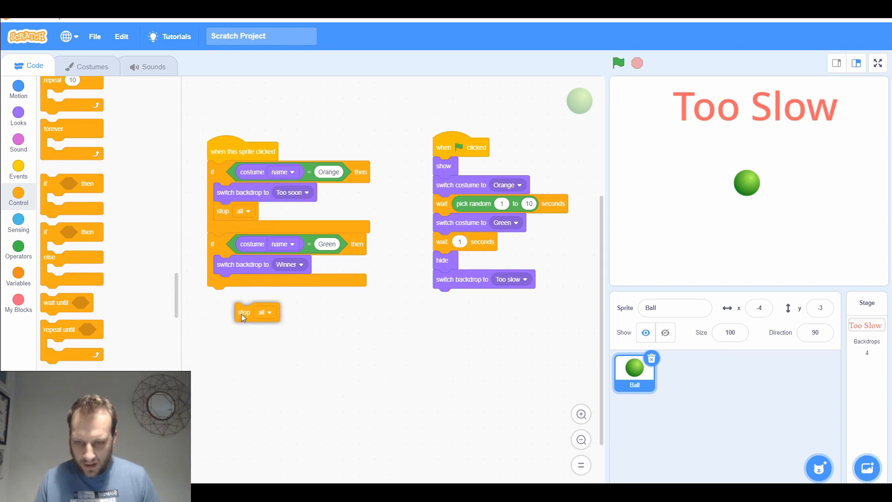
drag(243, 312, 228, 285)
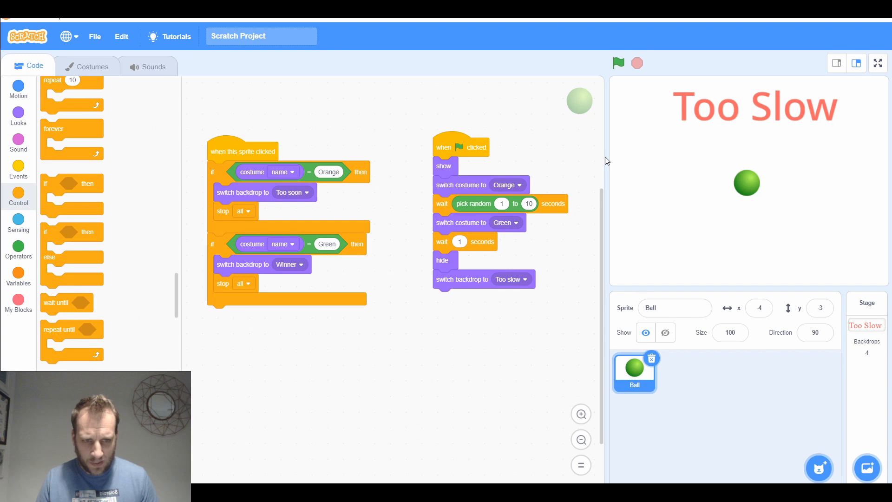
mouse_move(636, 87)
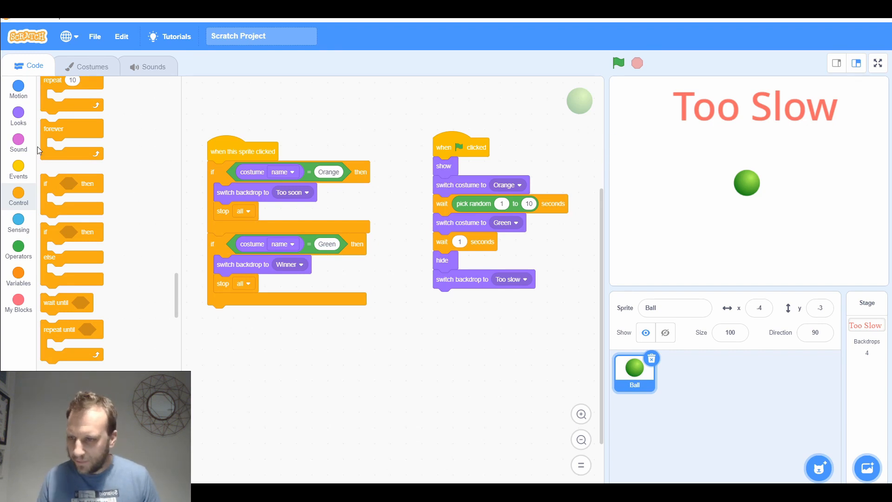
click(18, 117)
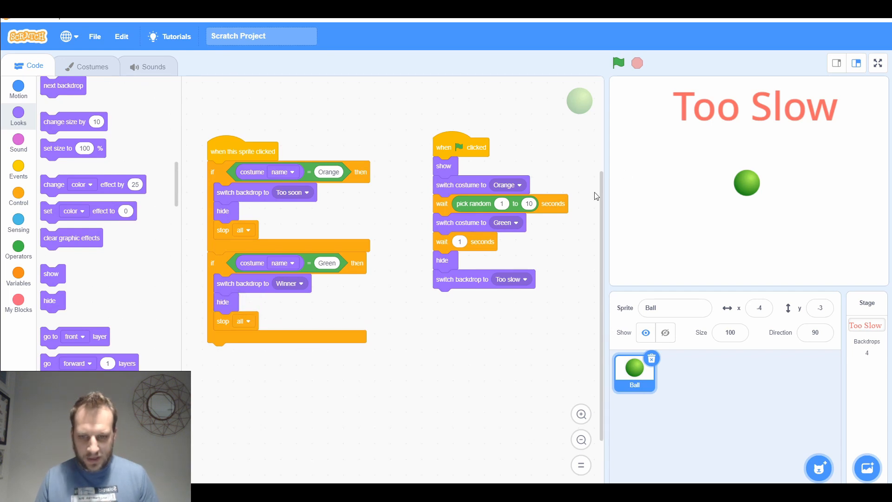
click(618, 63)
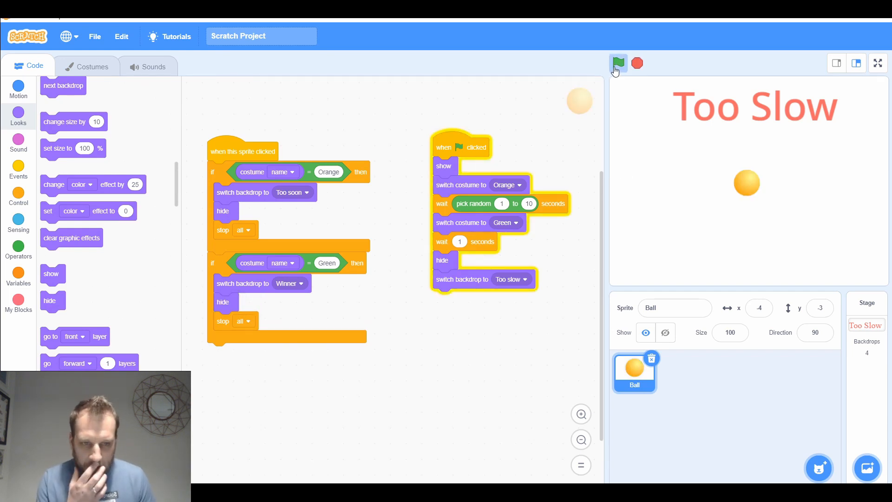
Step: Add 'switch backdrop to backdrop1' to the green-flag script, then replay the game several times
click(619, 63)
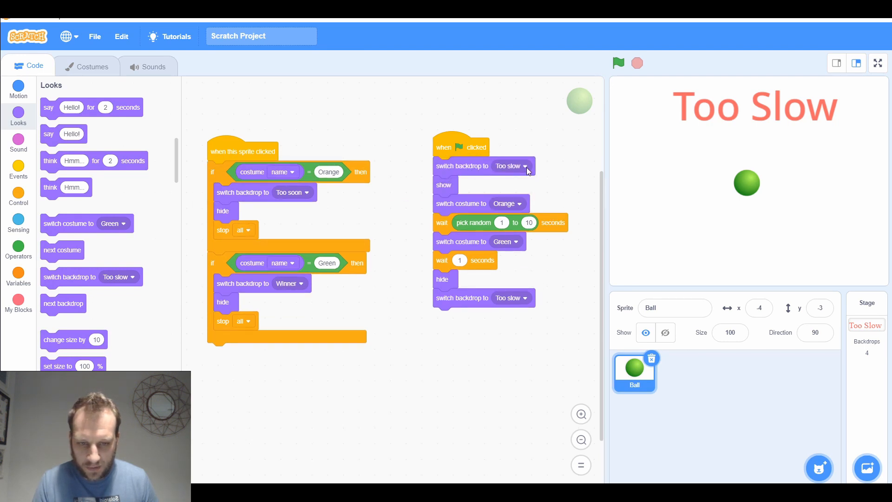
click(509, 166)
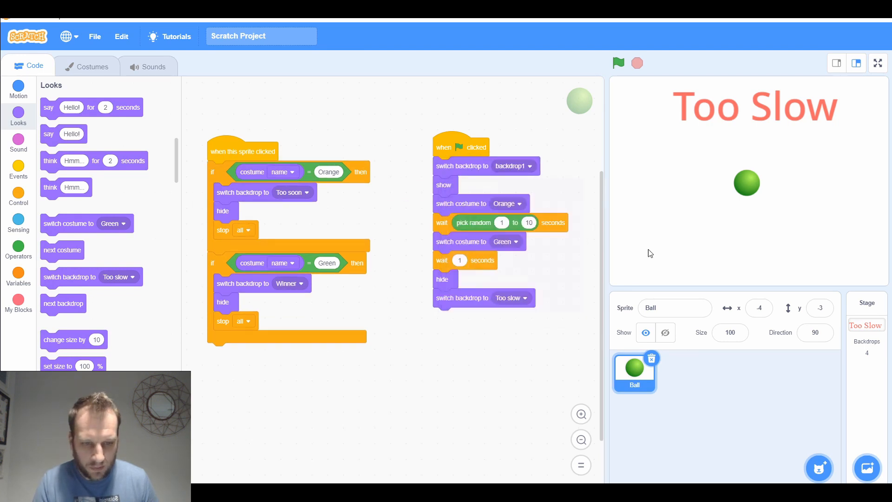
click(618, 63)
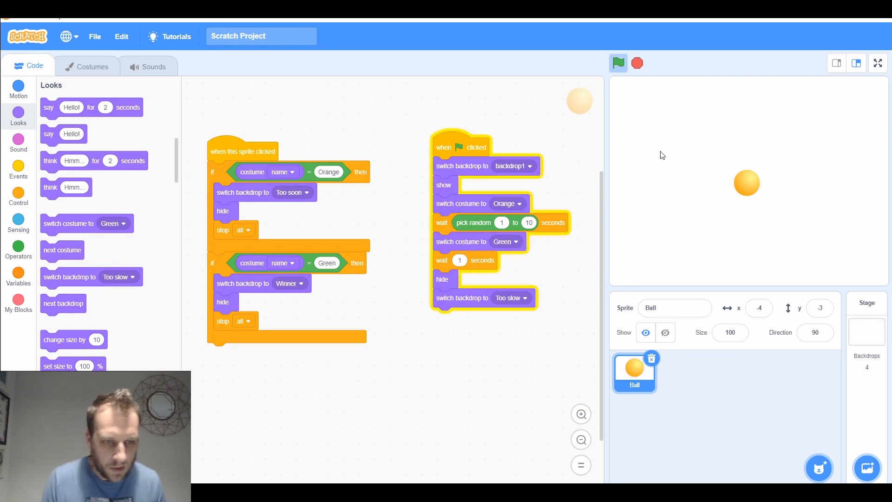
click(618, 63)
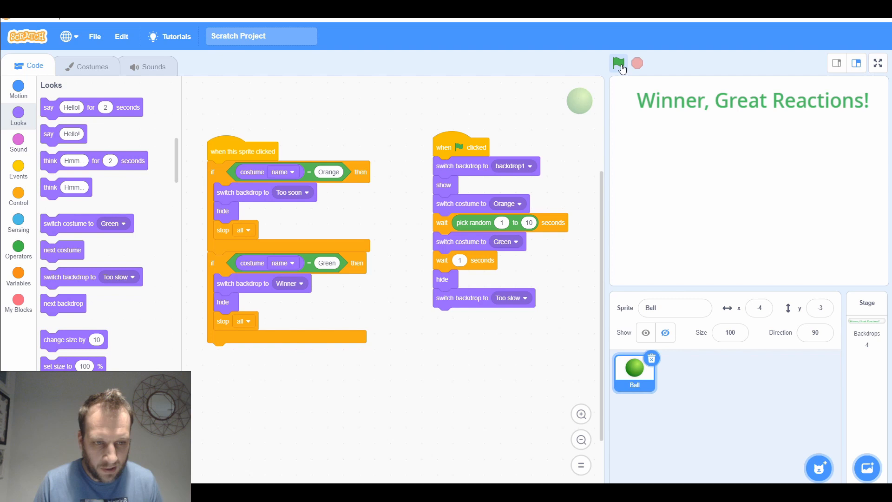
click(618, 63)
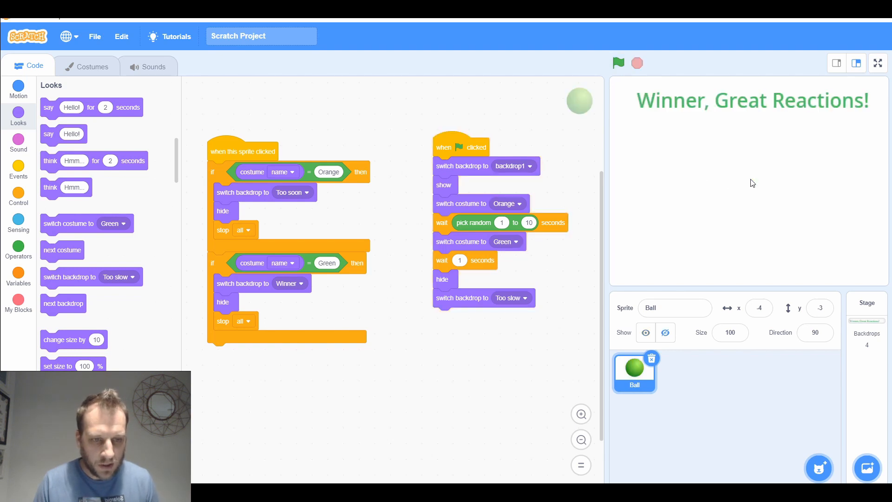
mouse_move(629, 83)
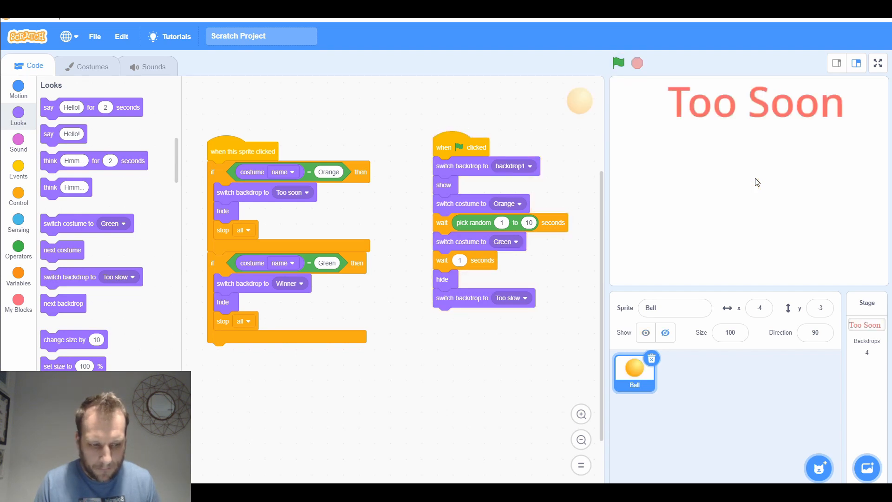
mouse_move(654, 102)
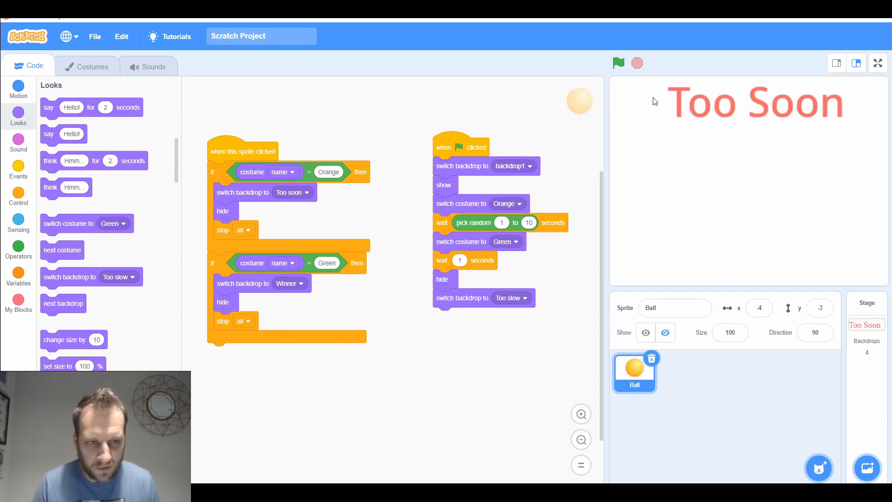
click(619, 63)
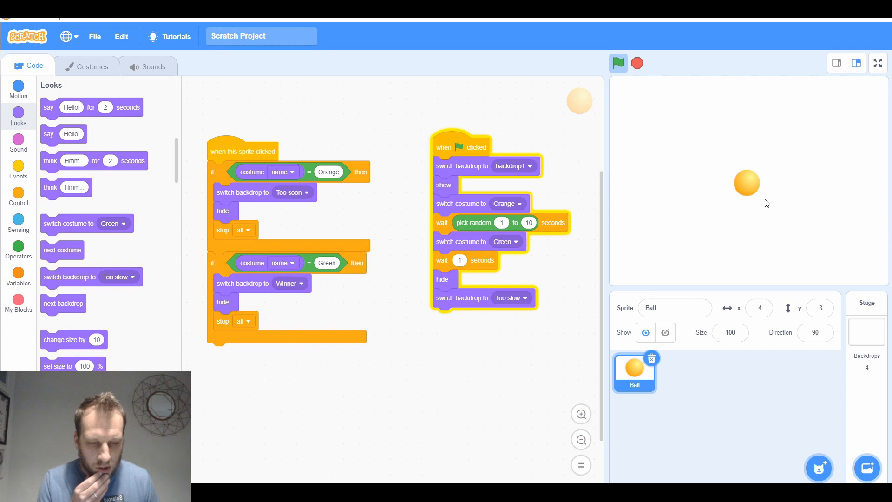
mouse_move(834, 225)
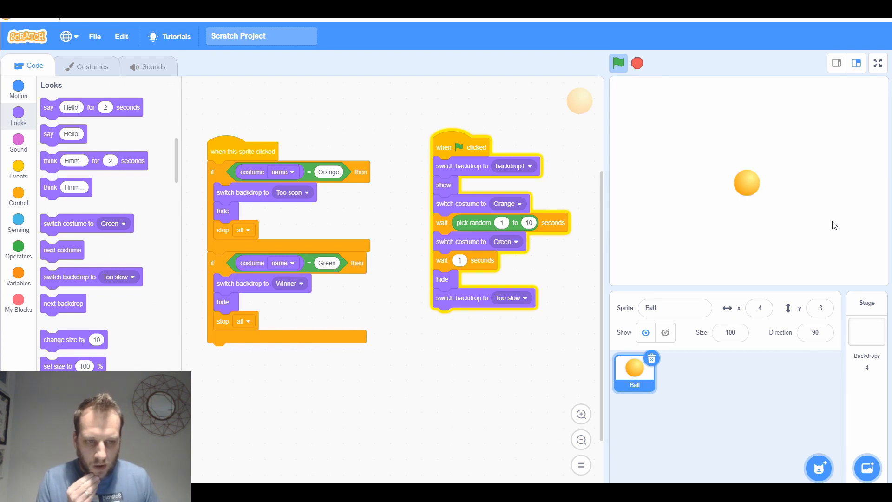
click(619, 63)
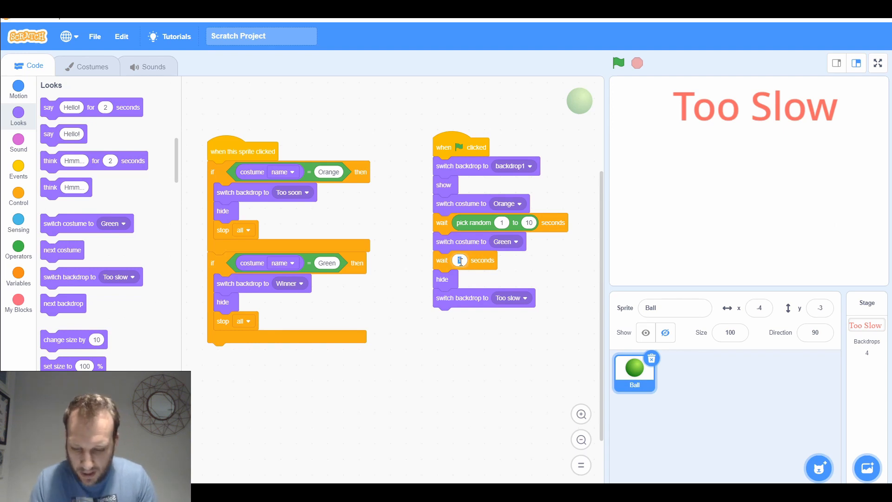
Step: Go full-screen, start the game, and click the ball early for Too Soon
click(878, 63)
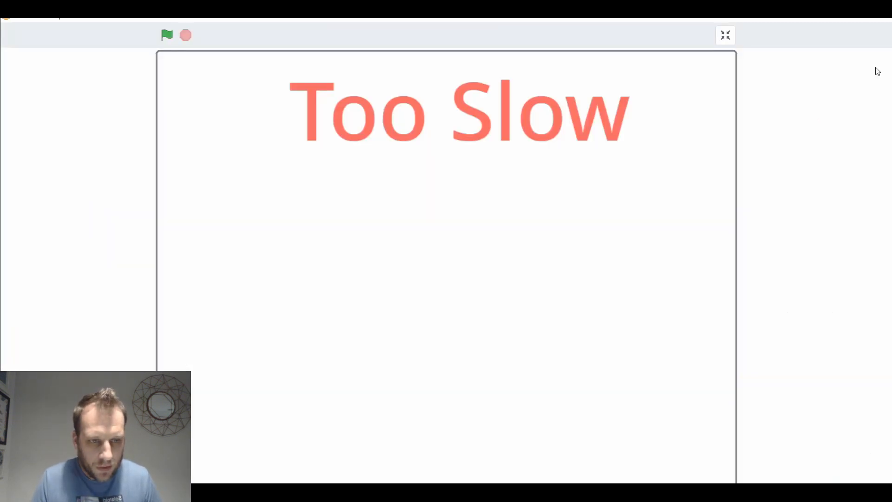
click(167, 35)
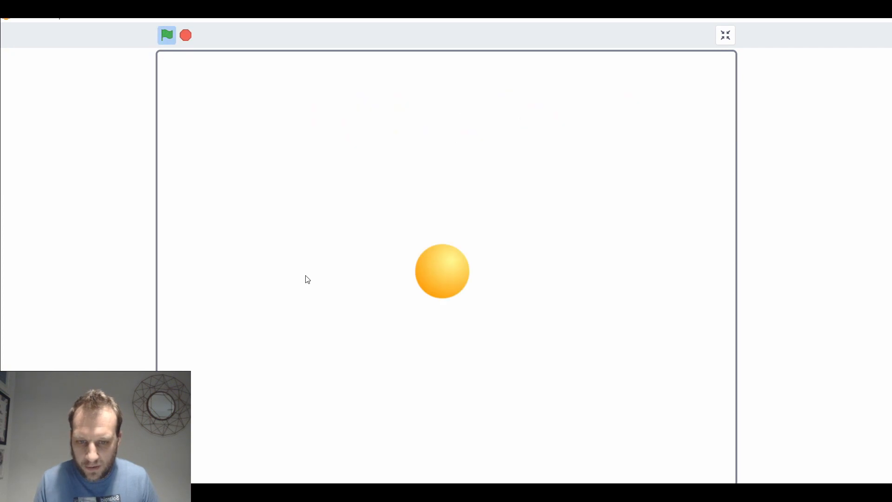
click(166, 35)
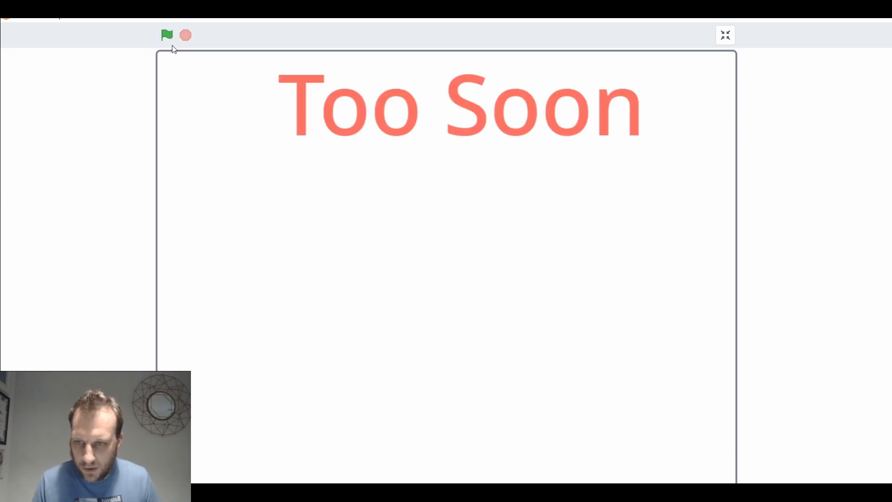
Step: Replay and click the ball once green to get Winner, then start another round
click(167, 35)
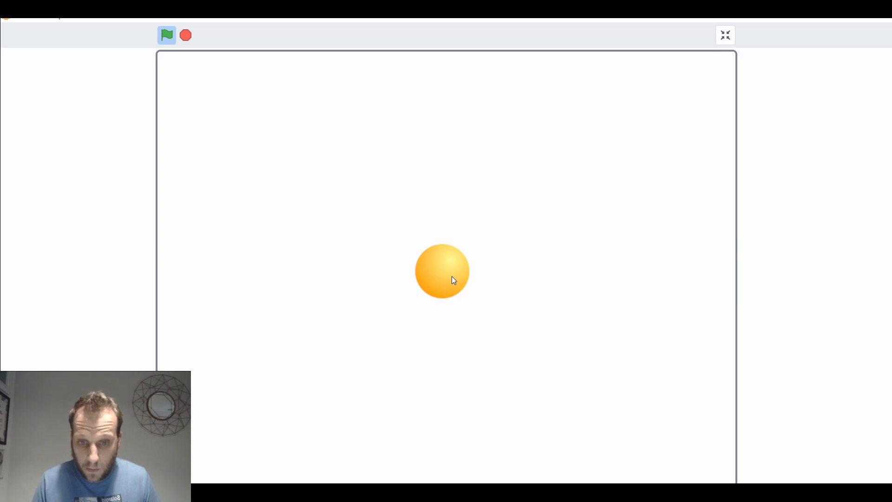
click(442, 270)
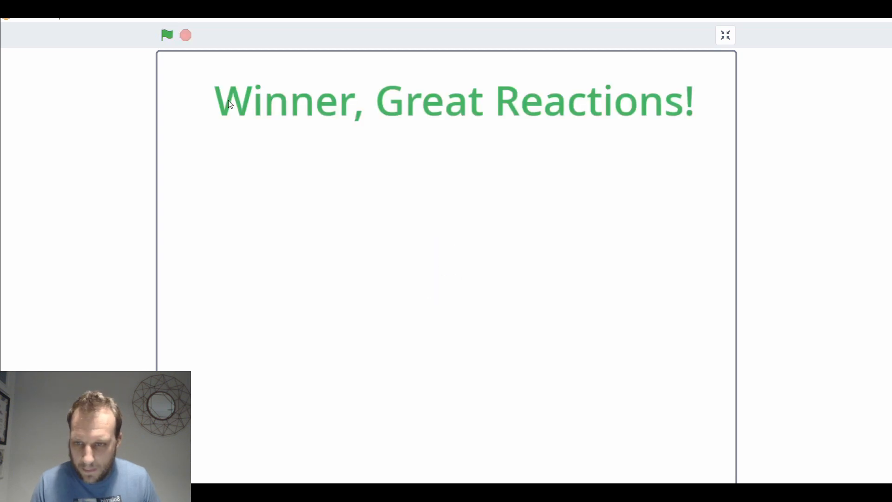
click(167, 35)
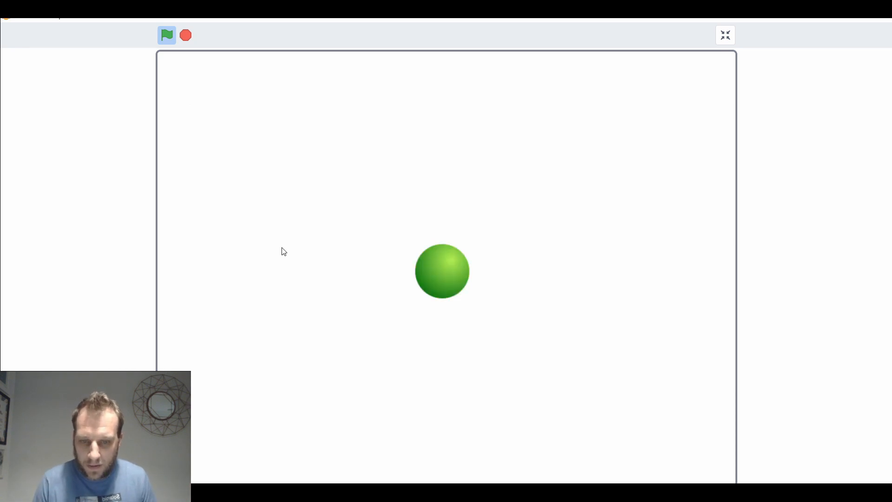
click(725, 35)
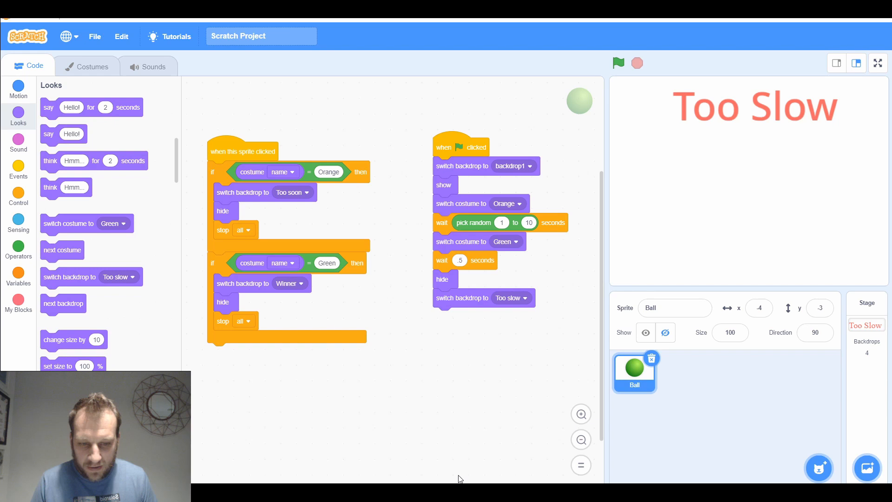
mouse_move(521, 457)
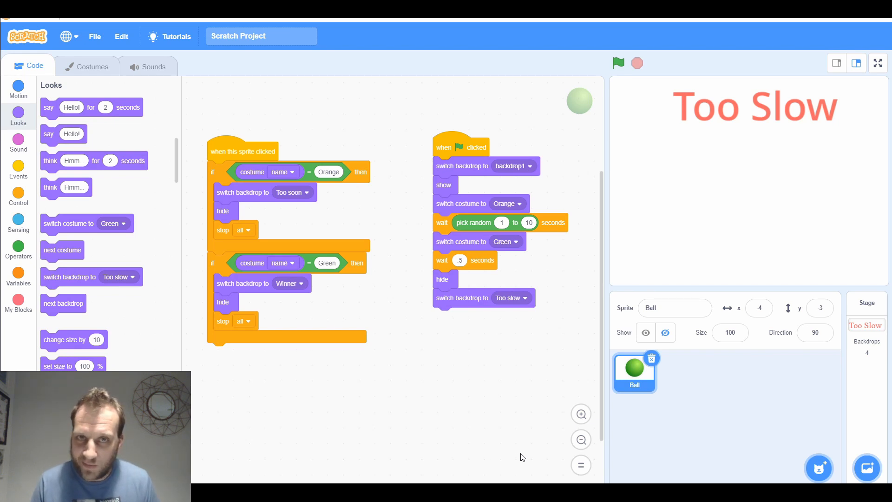
mouse_move(525, 449)
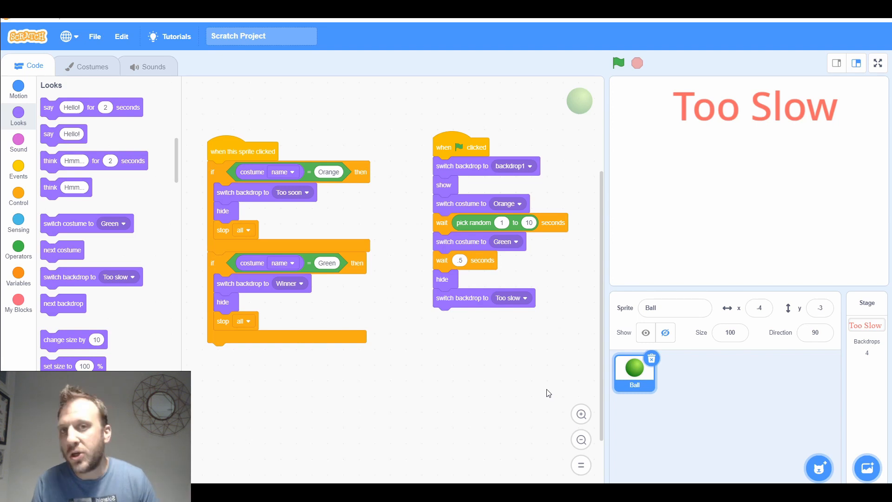
mouse_move(729, 360)
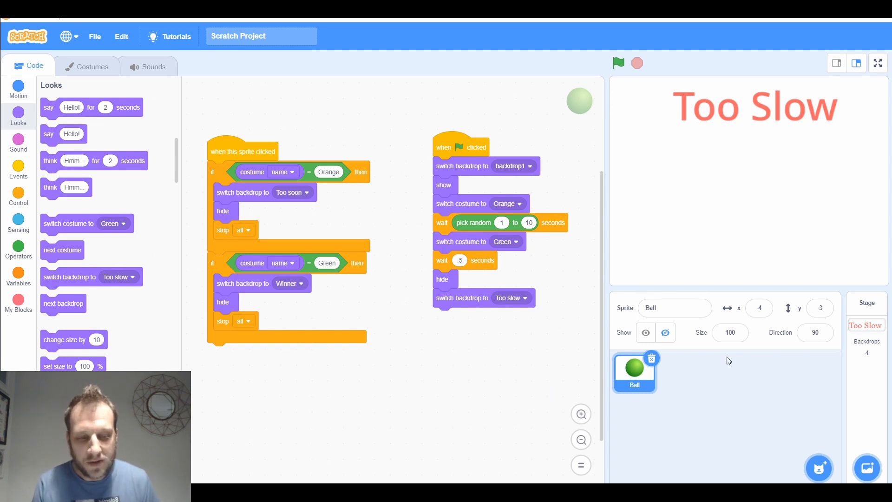